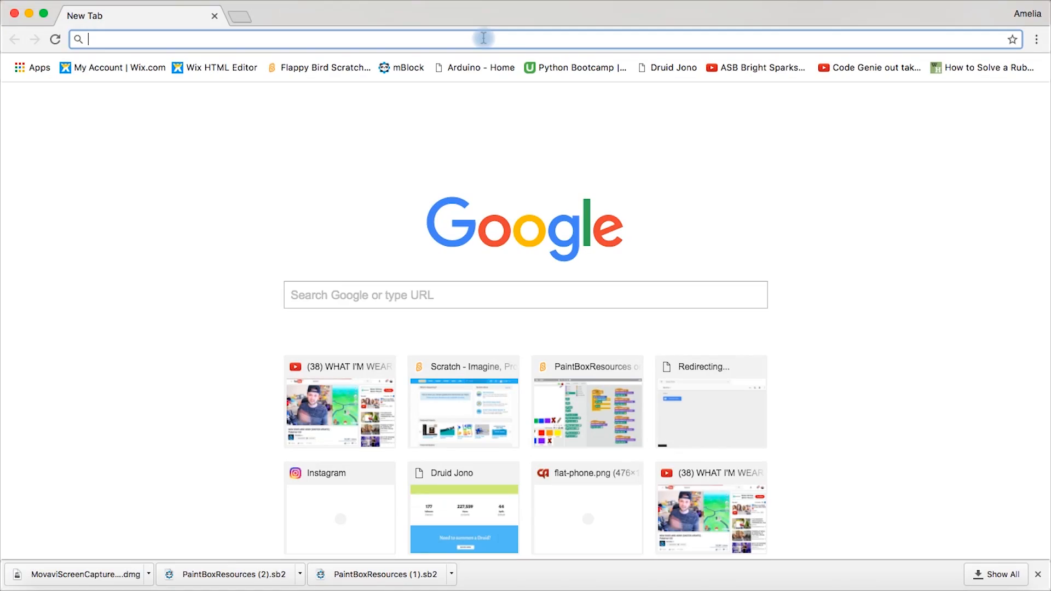
Load the PaintBoxResources Scratch project via jumpto.cc/paint-go in Chrome.
type("jumpto.cc/paint-go")
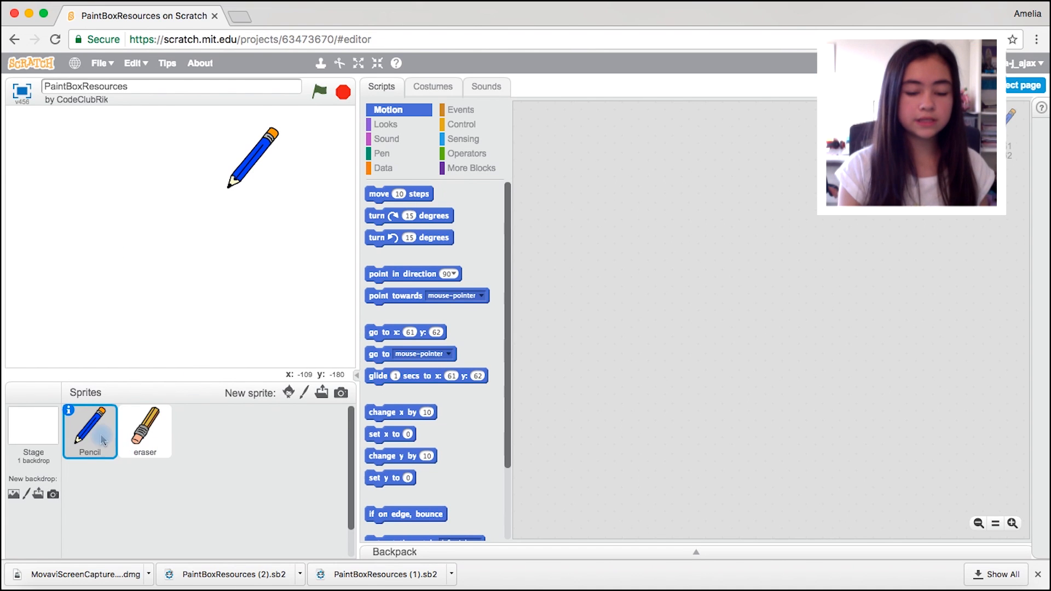
Start the Pencil script: when flag clicked, forever go to the mouse-pointer.
left_click(460, 110)
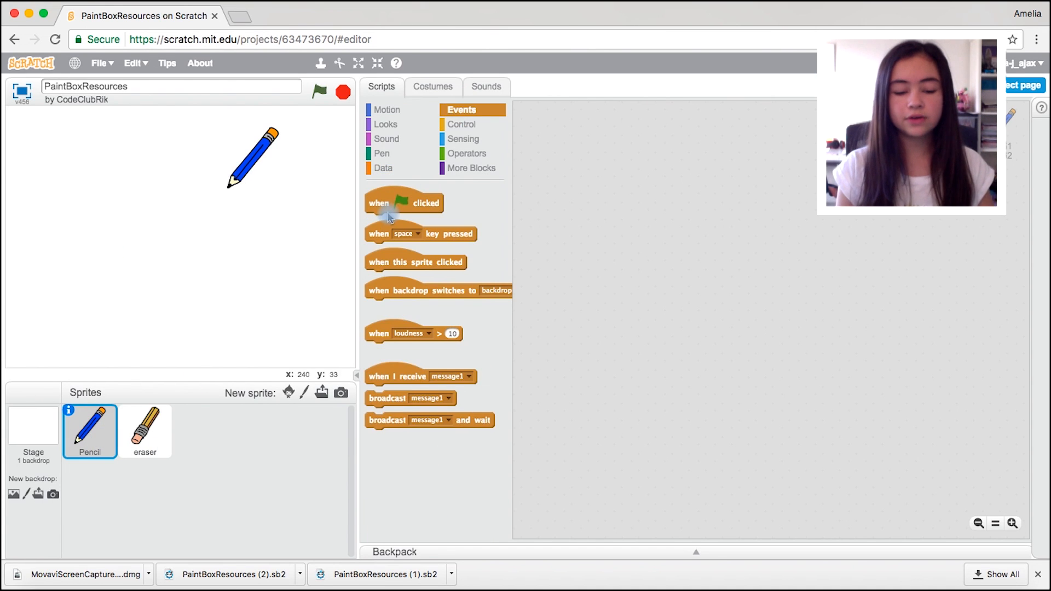
left_click_drag(404, 202, 608, 159)
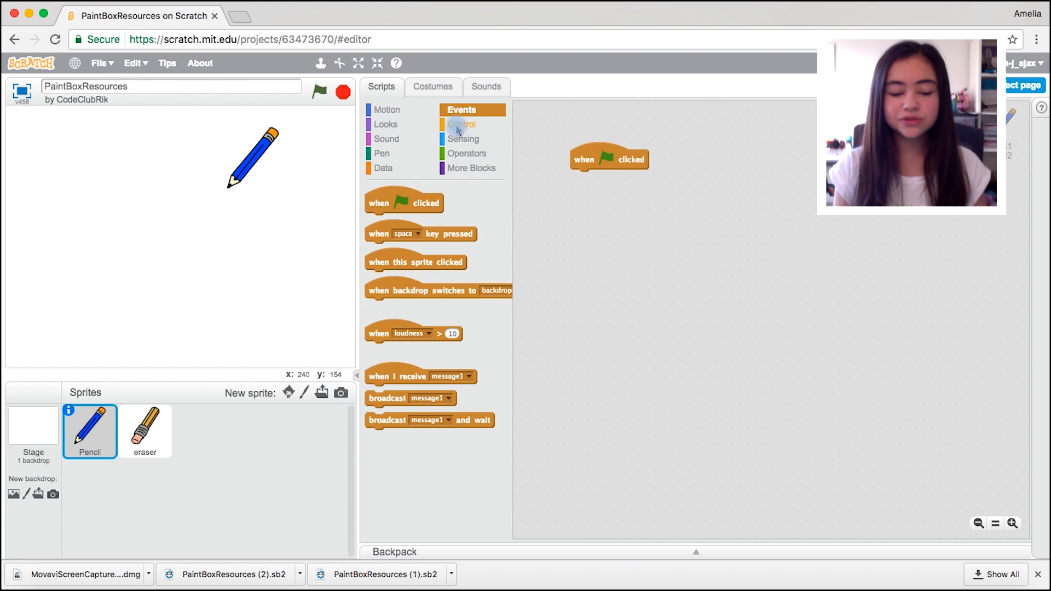
left_click(461, 124)
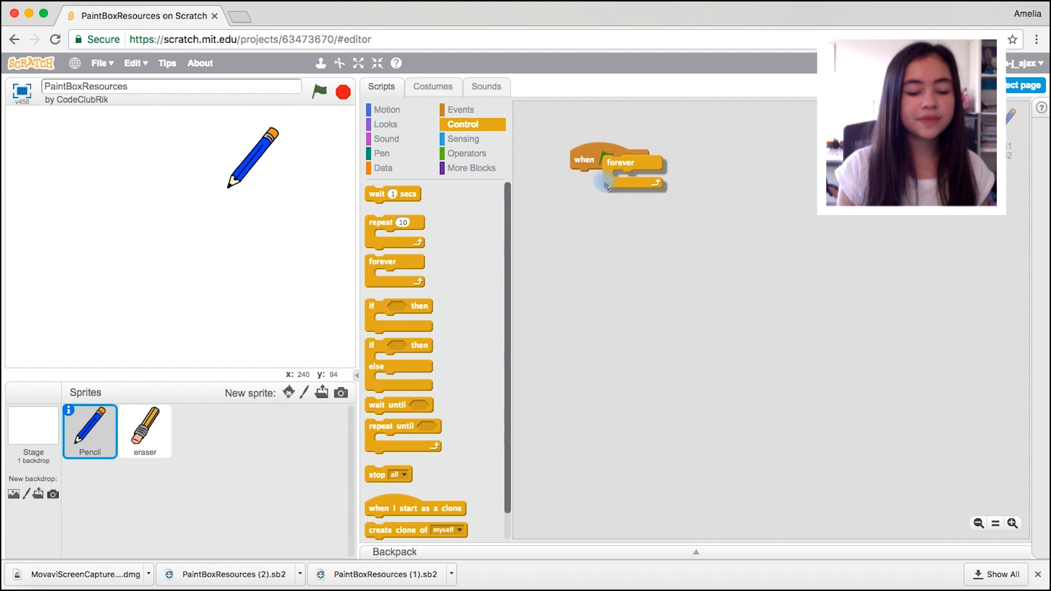
left_click(387, 110)
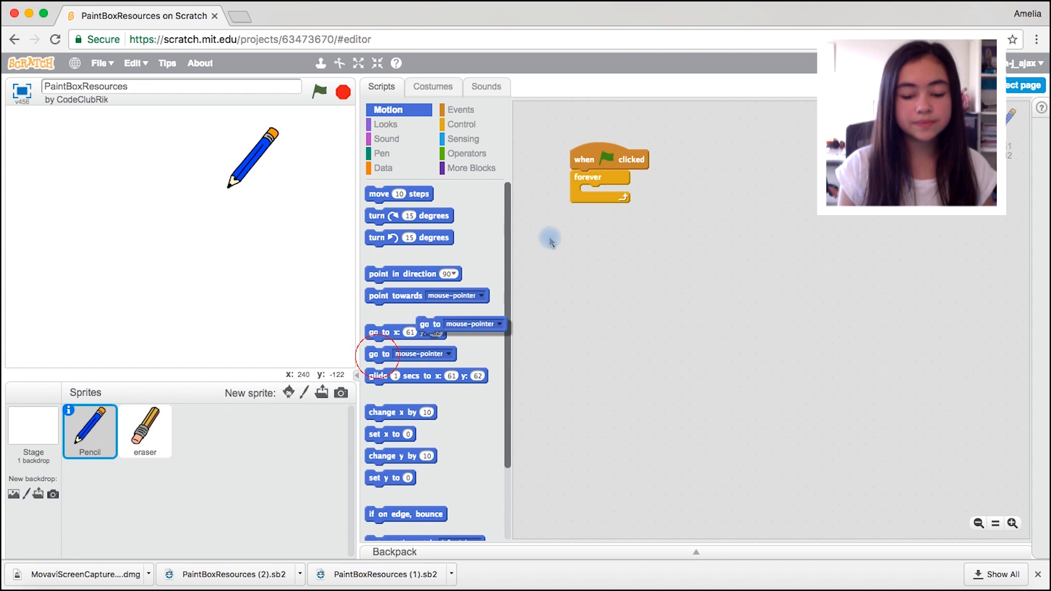
left_click_drag(379, 353, 600, 192)
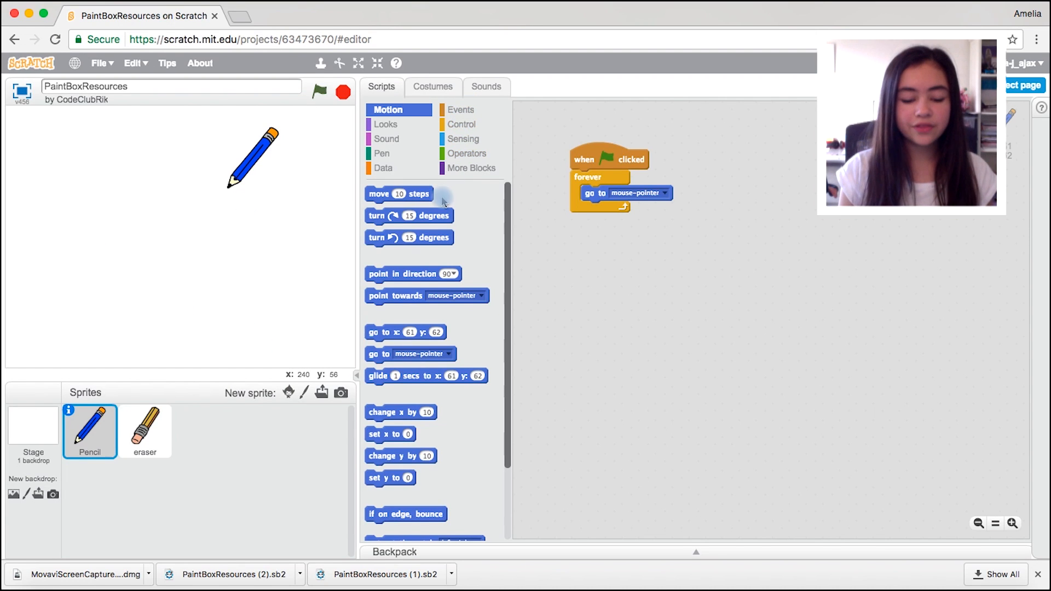
Inside the loop, put pen down if mouse down, else pen up.
left_click(461, 123)
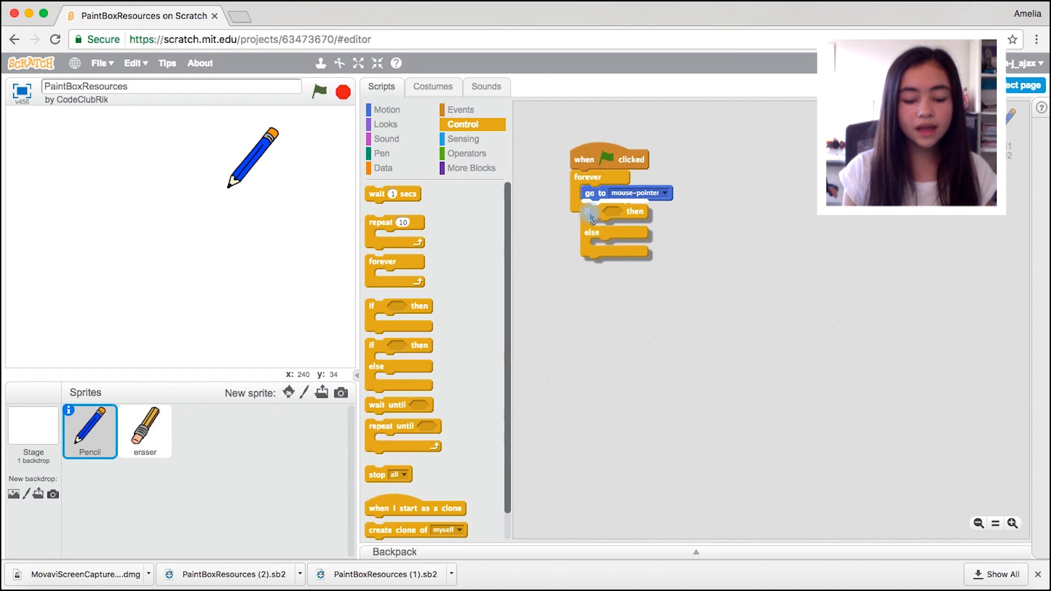
left_click(462, 139)
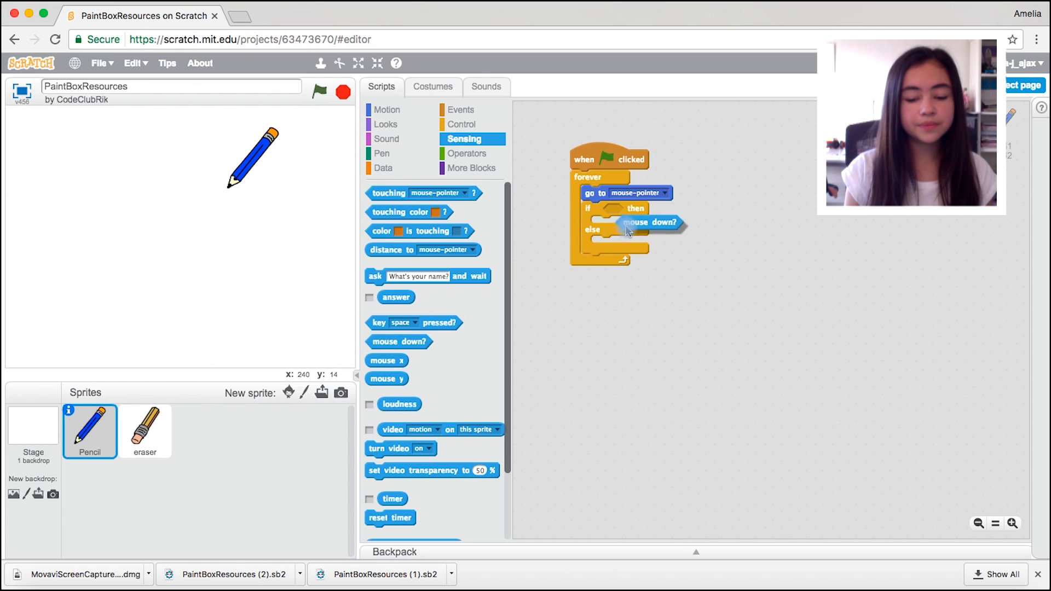
left_click(381, 154)
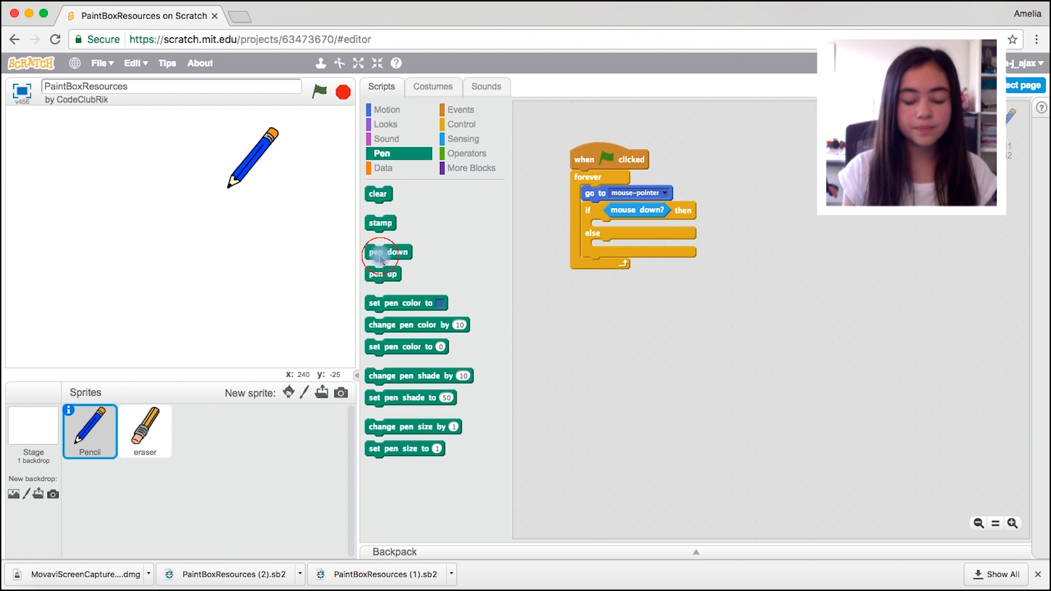
left_click_drag(387, 252, 614, 227)
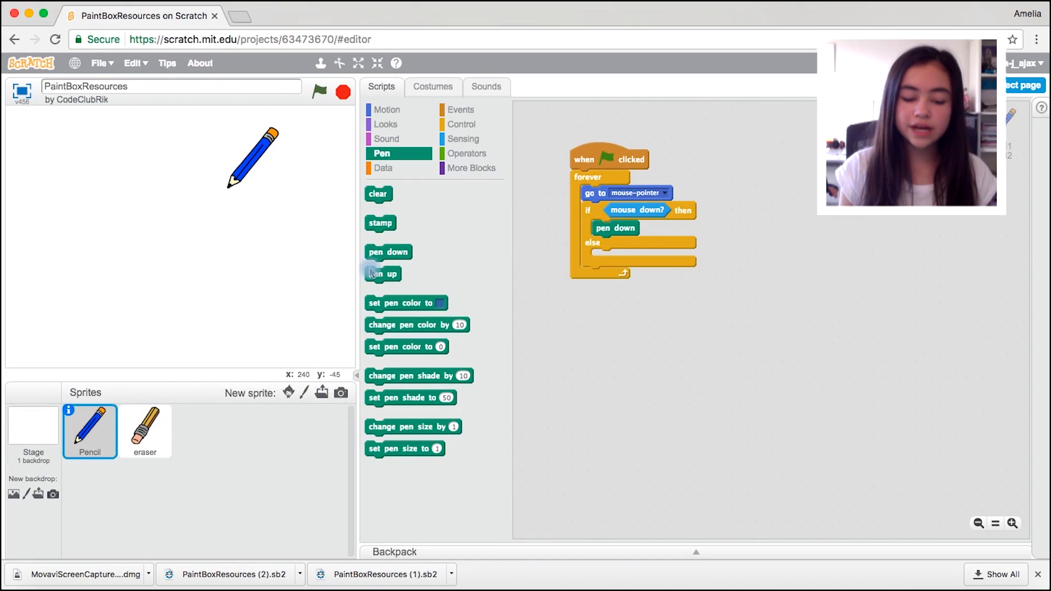
left_click_drag(382, 273, 610, 259)
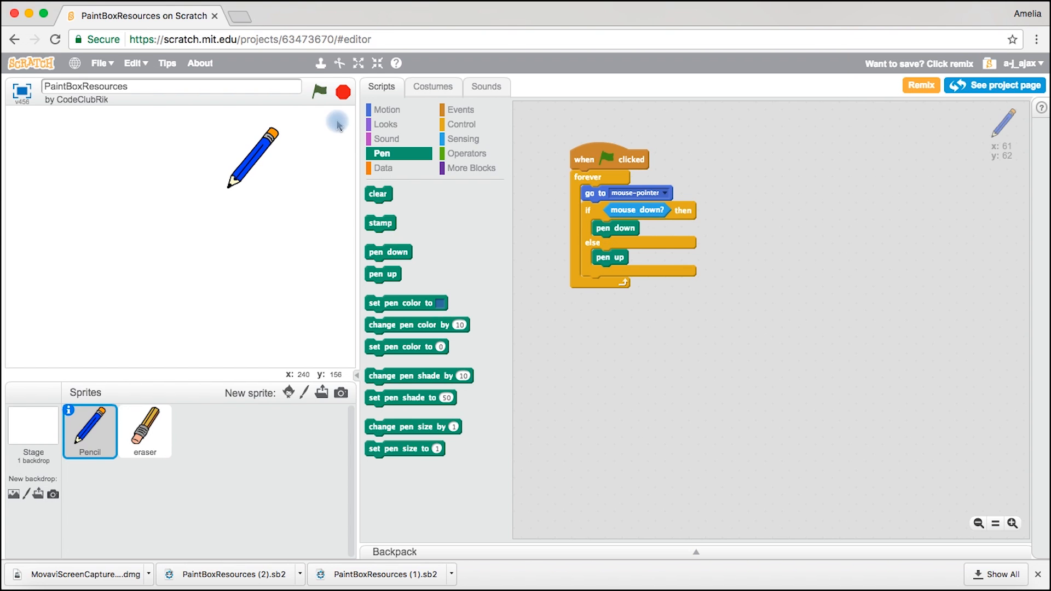
Run the project with the green flag and draw a smiley face on the stage.
left_click(317, 92)
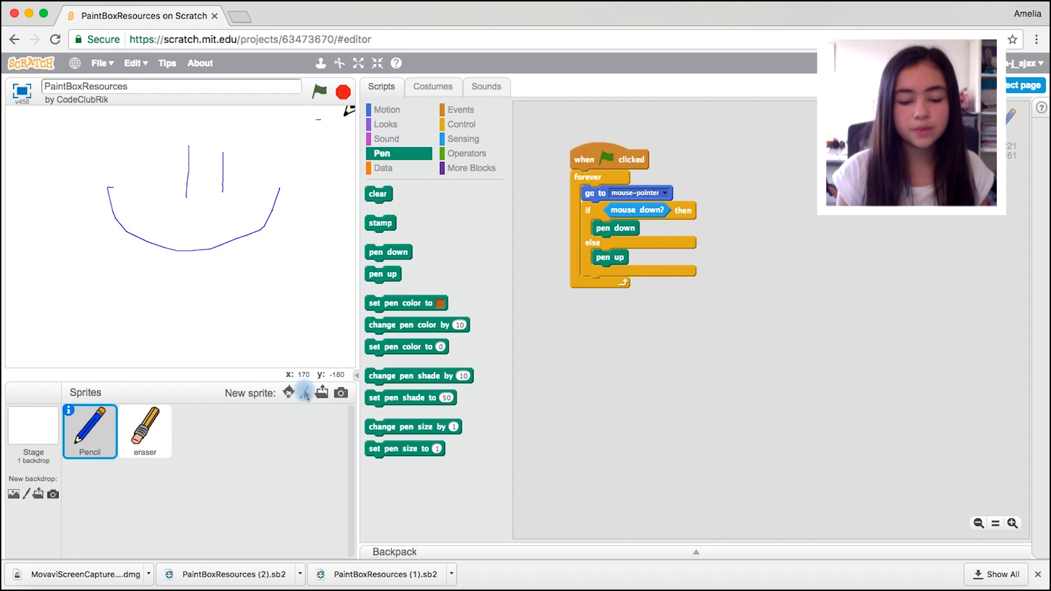
Paint a new green square sprite, Sprite1, then start a second blank sprite.
left_click(303, 394)
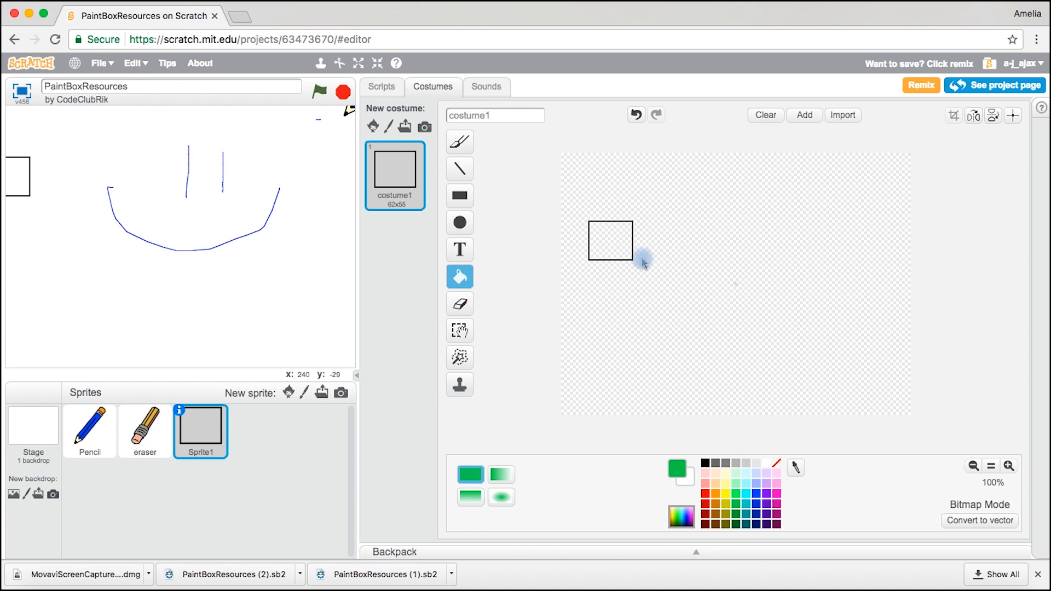
left_click(611, 241)
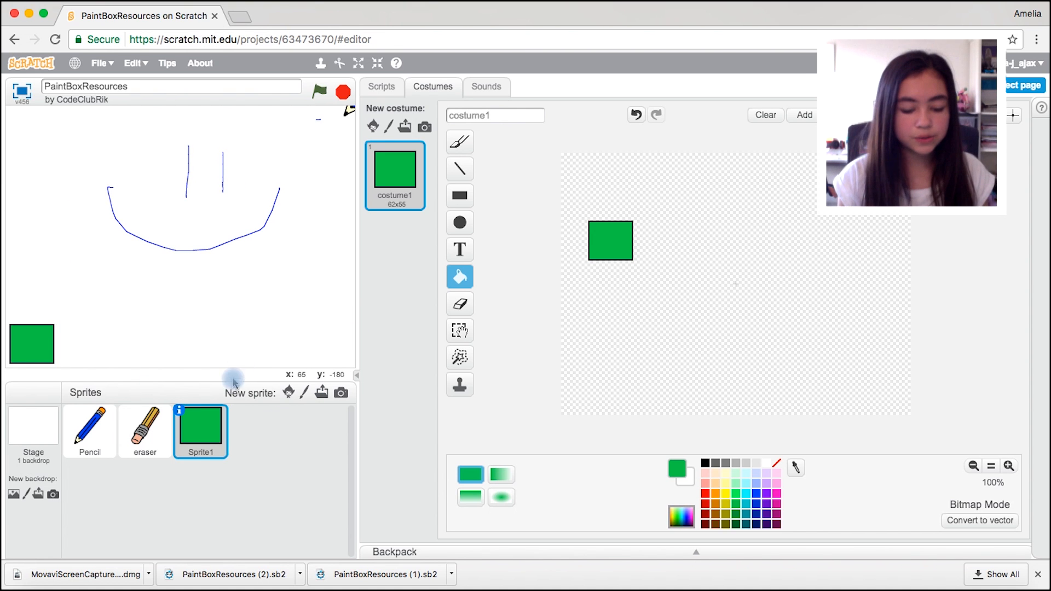
left_click(301, 392)
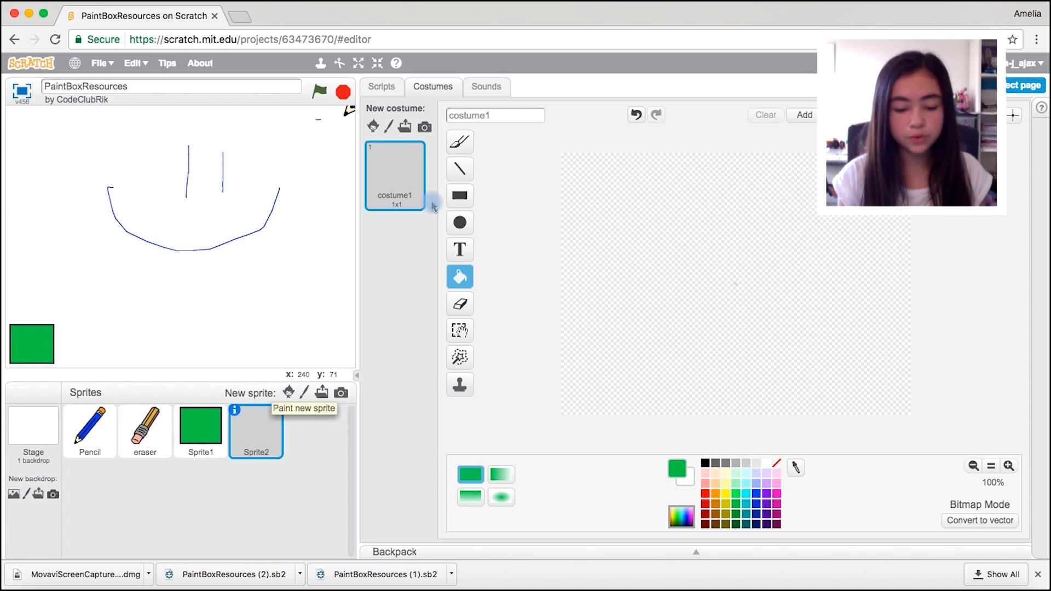
Draw a small rectangle in Sprite2's costume and fill it blue.
left_click(460, 194)
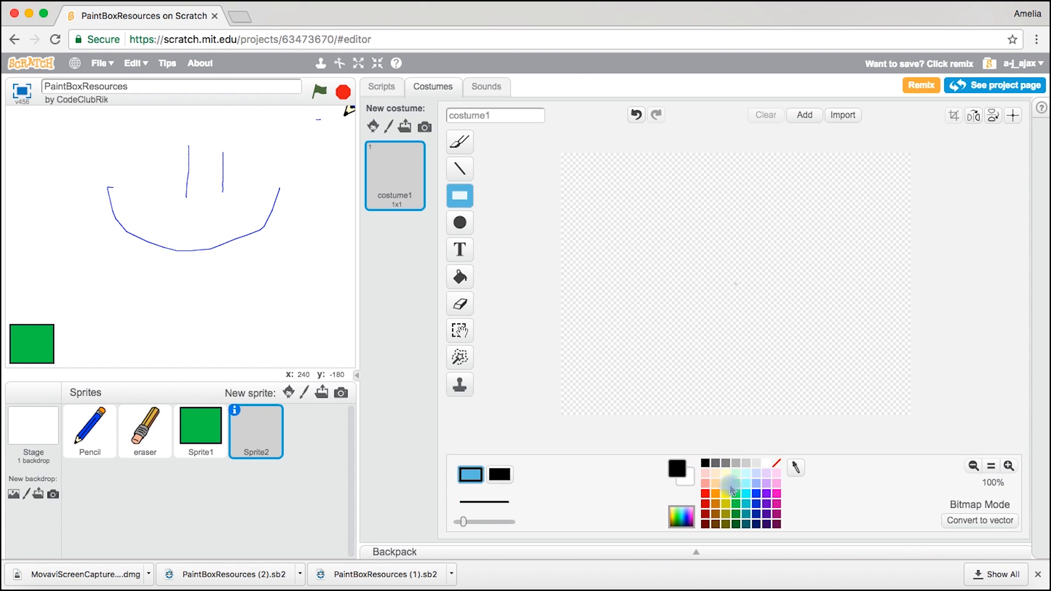
left_click_drag(644, 284, 688, 322)
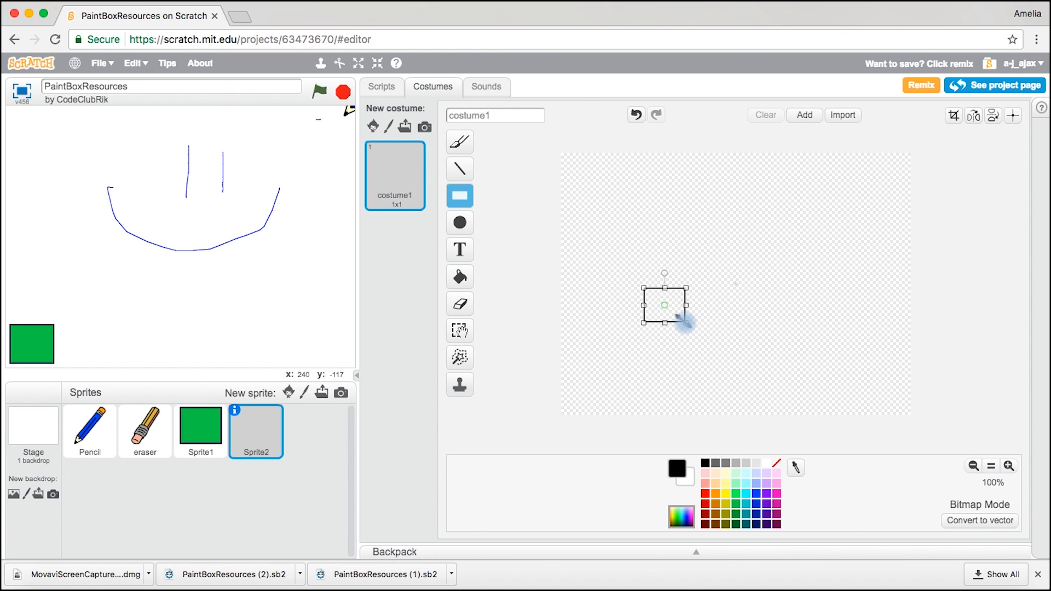
left_click(459, 276)
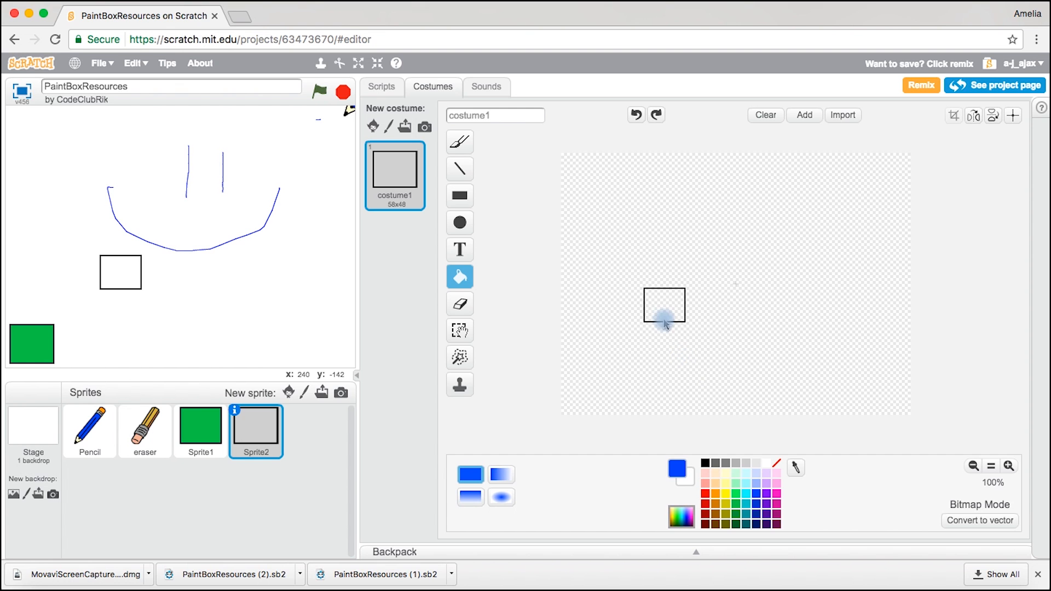
left_click(664, 311)
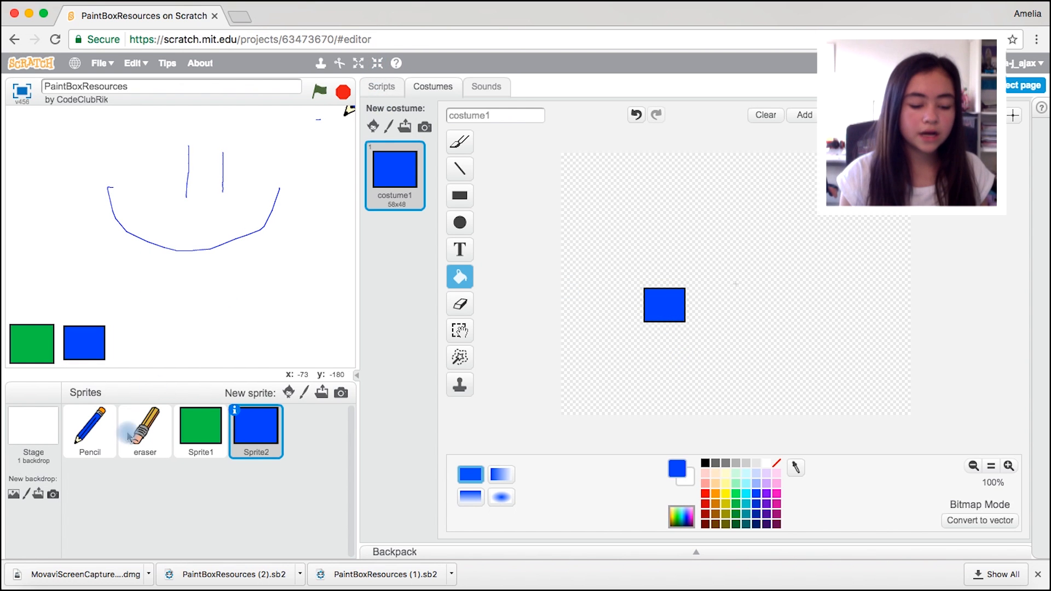
Colour the Pencil sprite's pencil-green costume green, with costume 2 named pencil-blue.
left_click(90, 432)
type("pencil-blue")
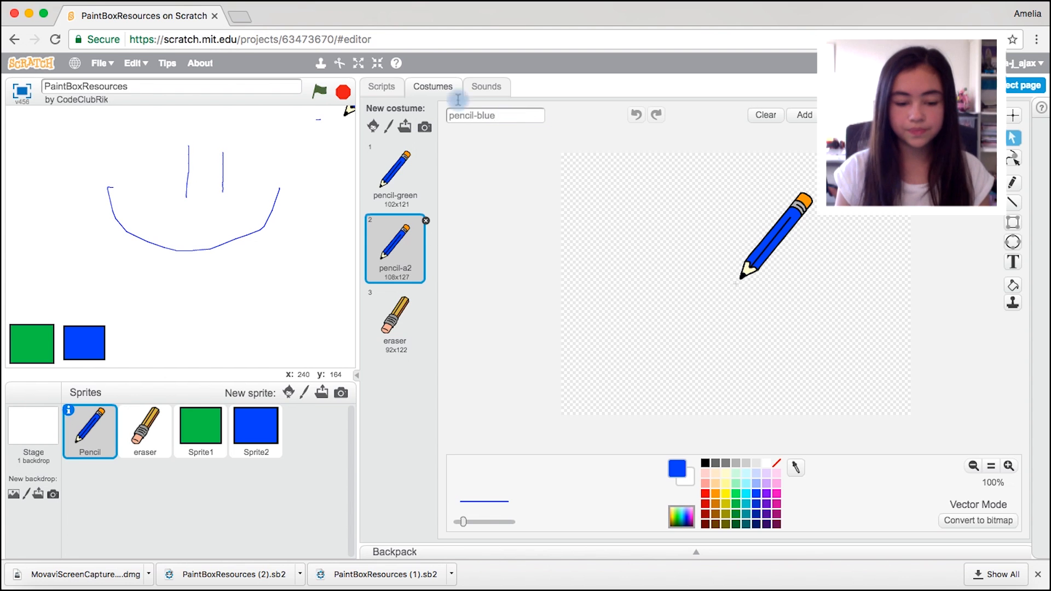
left_click(393, 175)
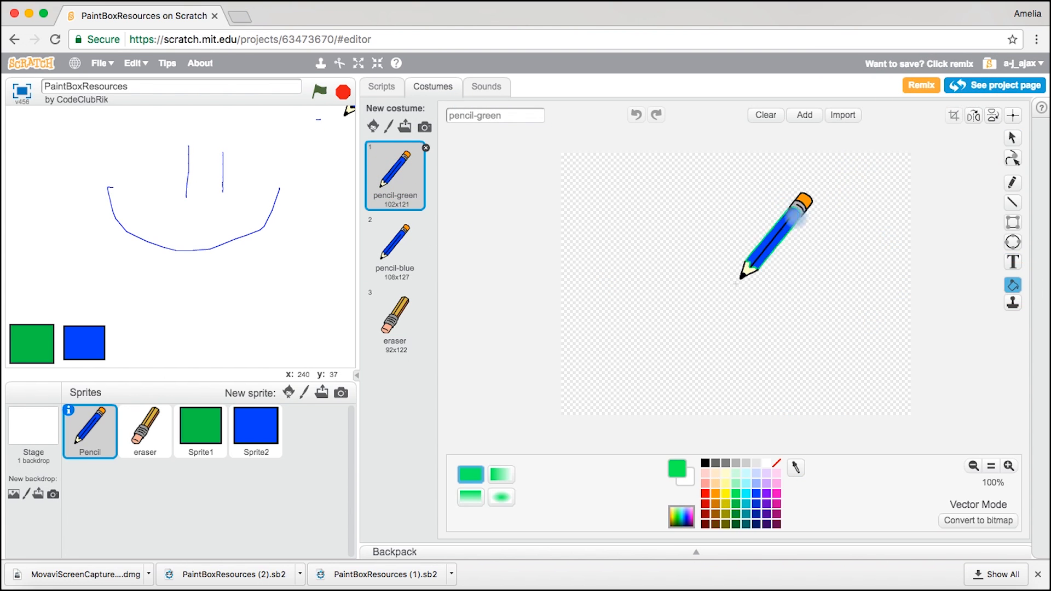
left_click(381, 86)
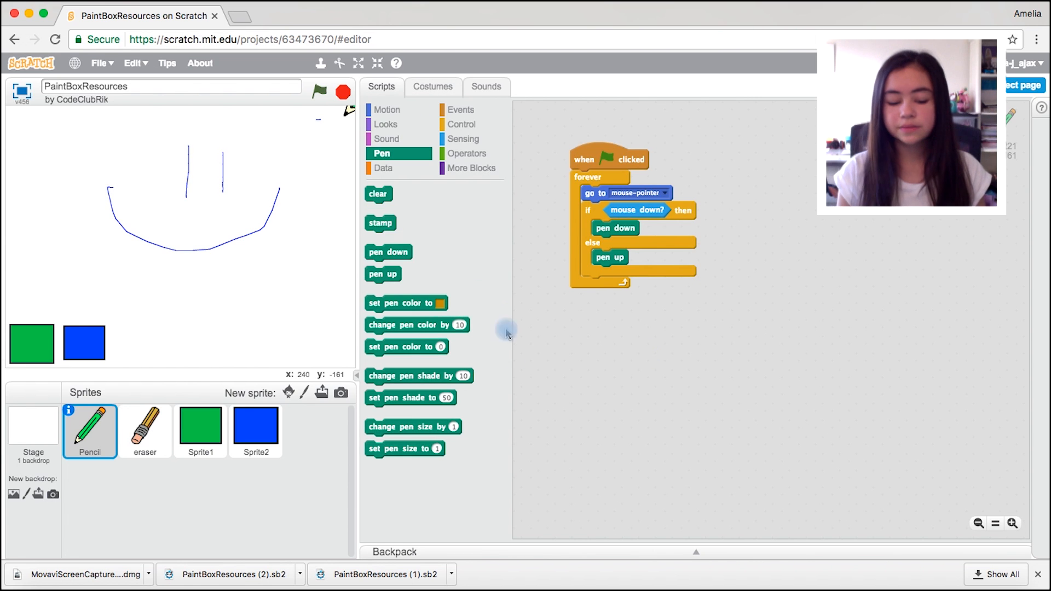
Make the pencil's green message handler switch to pencil-green and set a green pen colour.
left_click(460, 109)
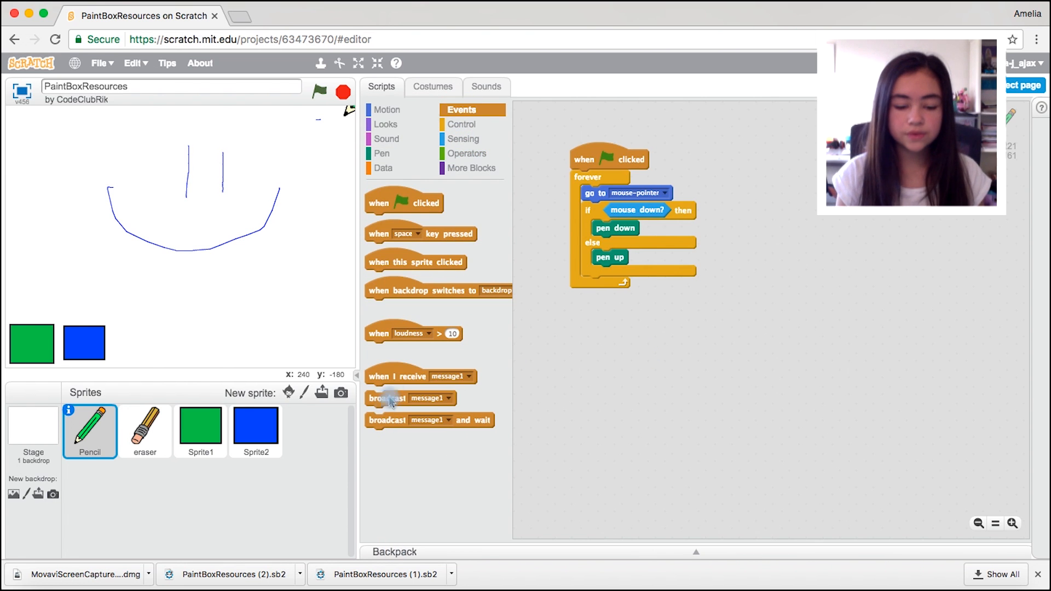
left_click(682, 326)
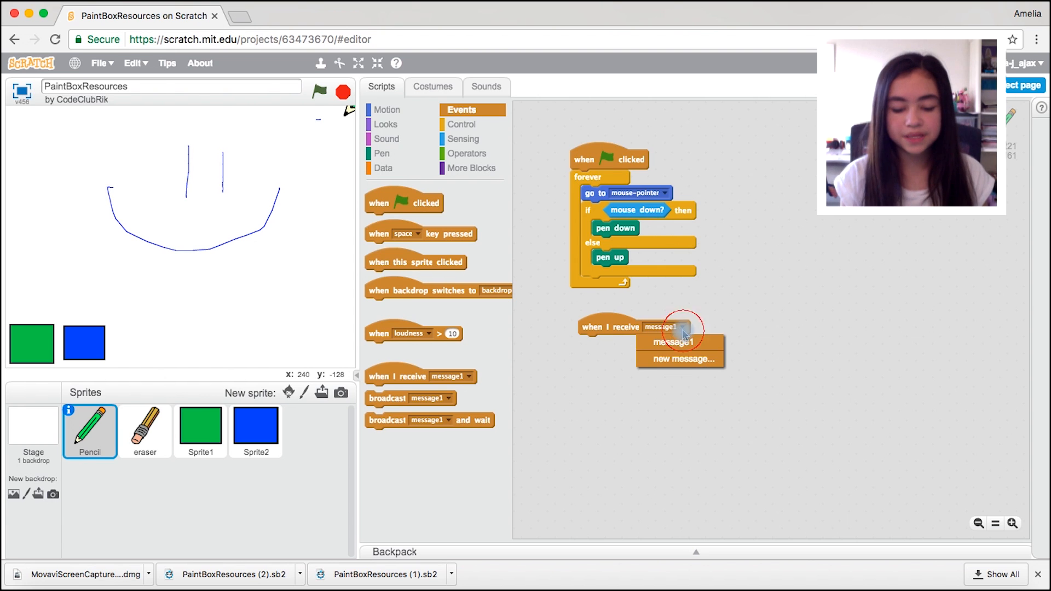
type("gre")
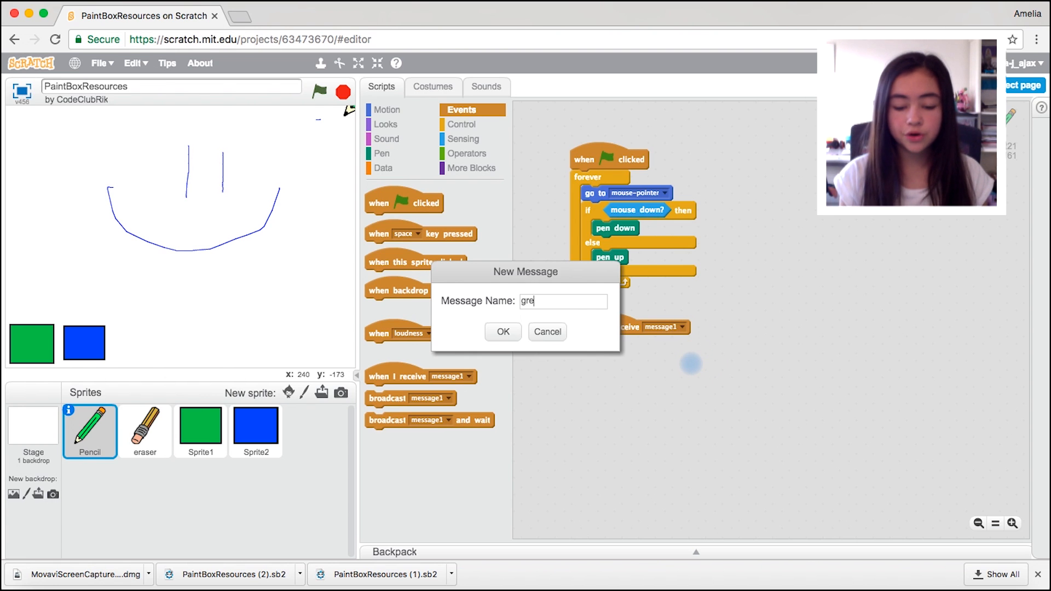
left_click(504, 332)
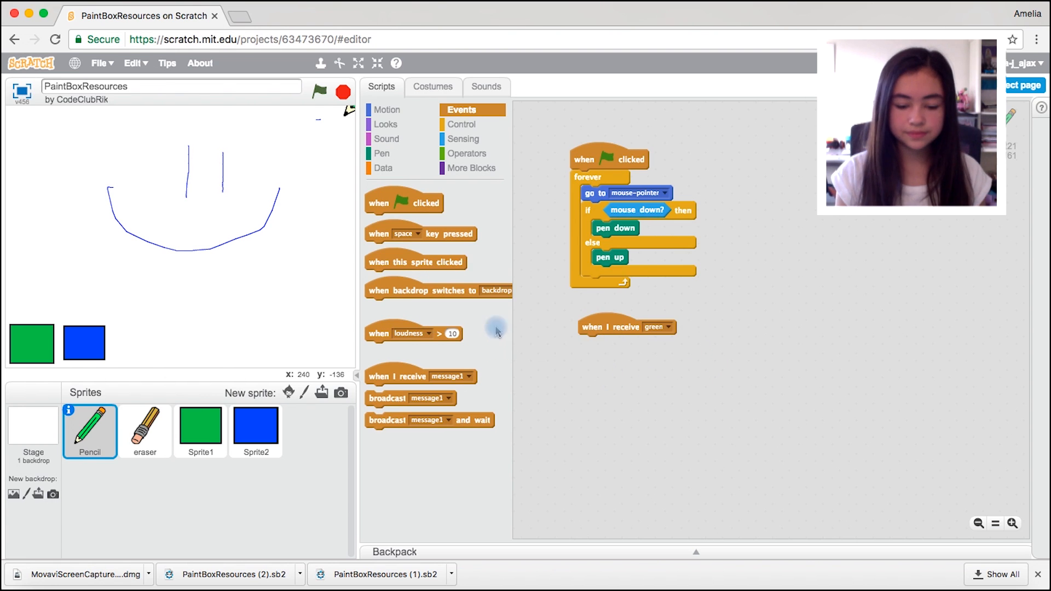
left_click(385, 124)
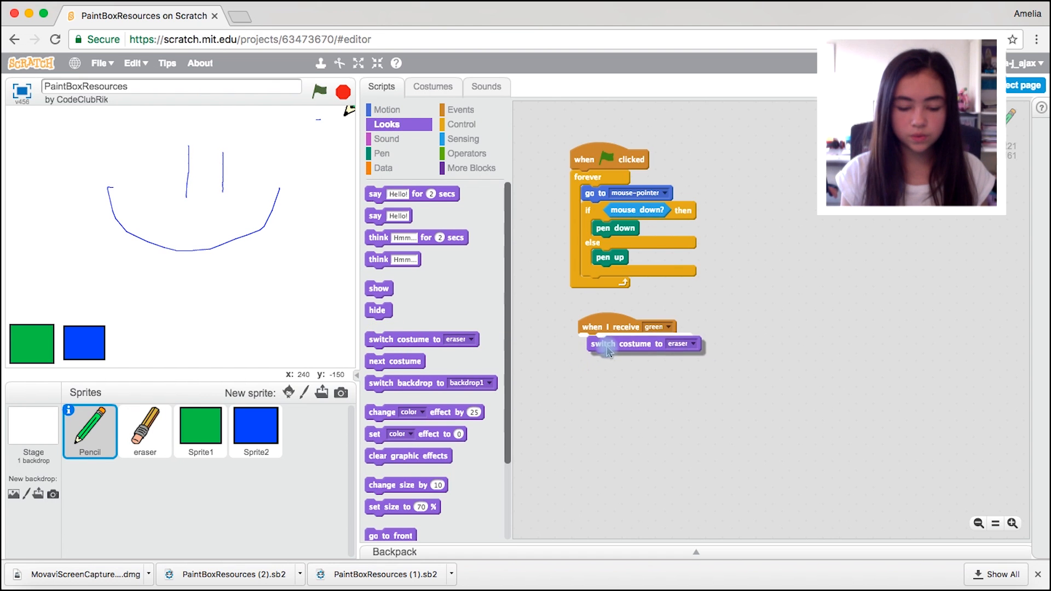
left_click(687, 359)
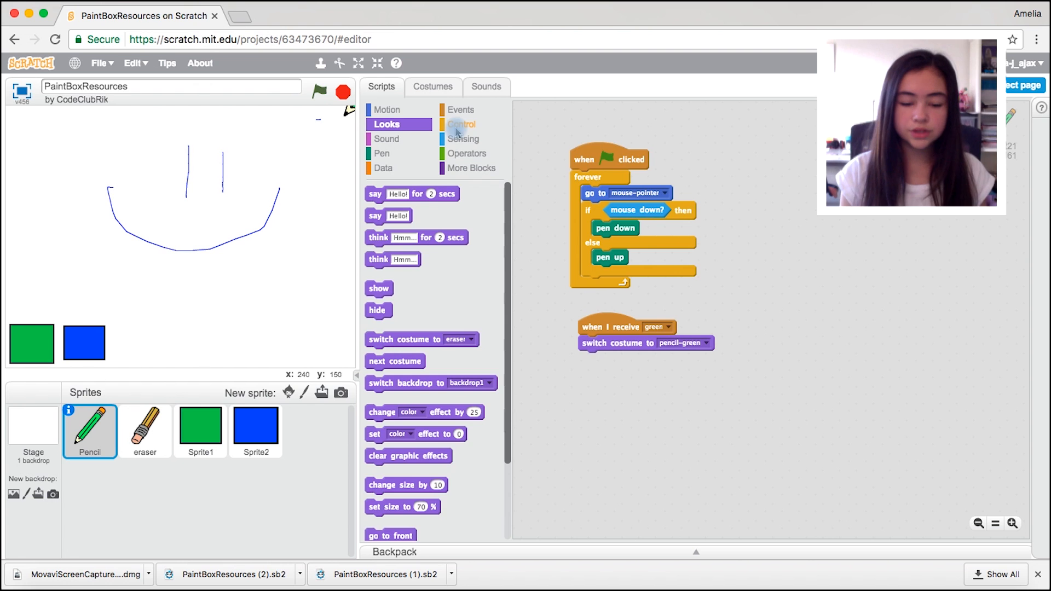
left_click(381, 153)
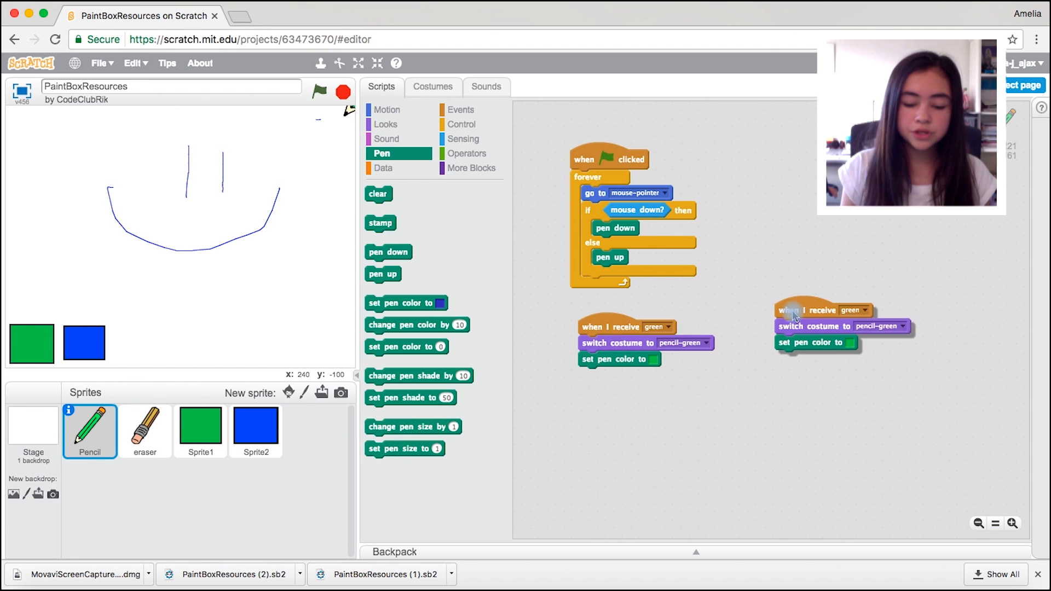
Give the copied script a new 'blue' message and the pencil-blue costume.
left_click(858, 320)
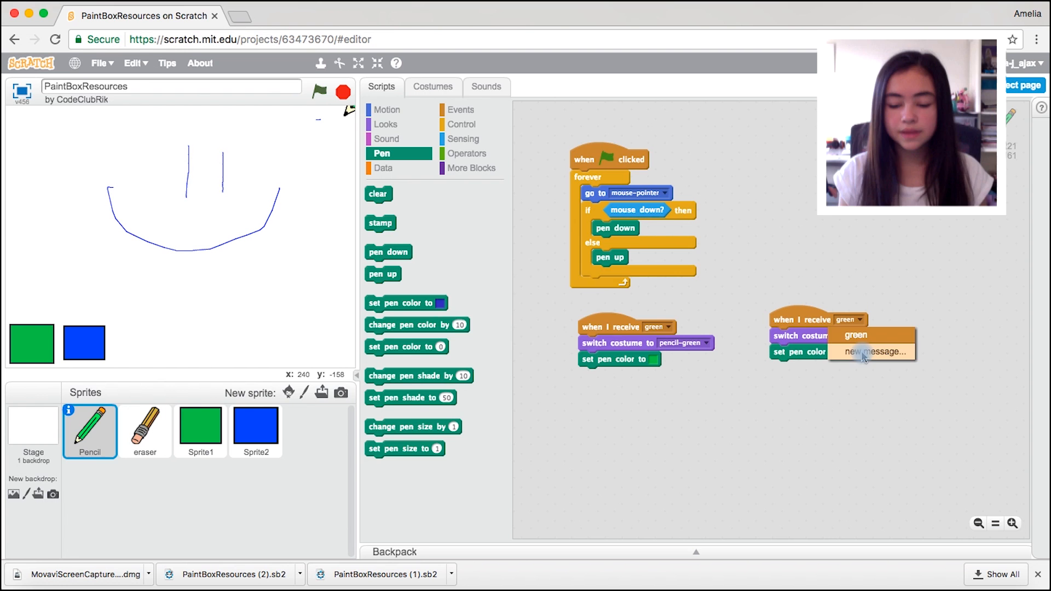
type("blue")
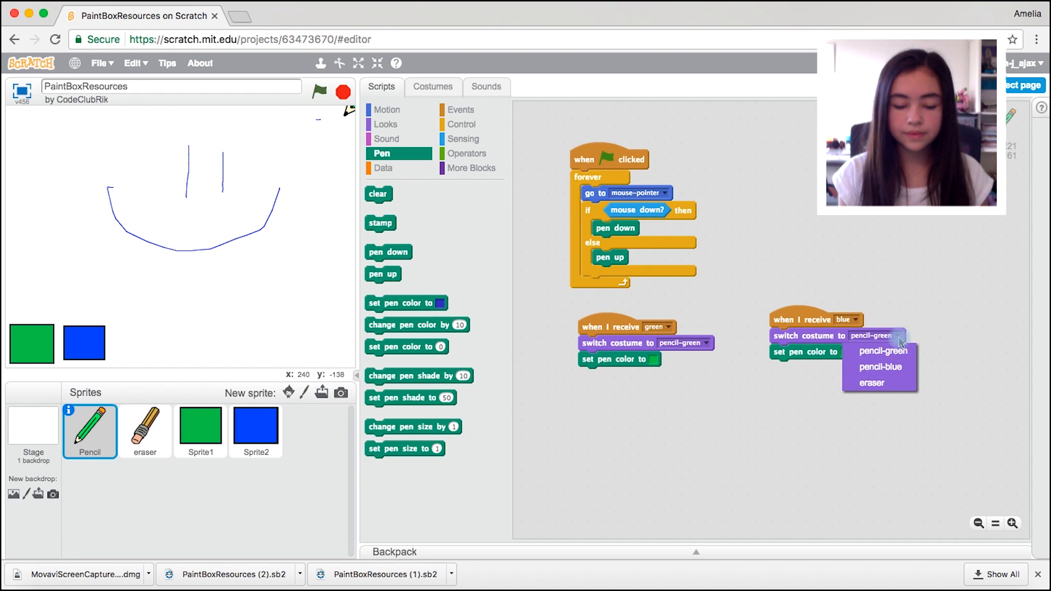
left_click(880, 367)
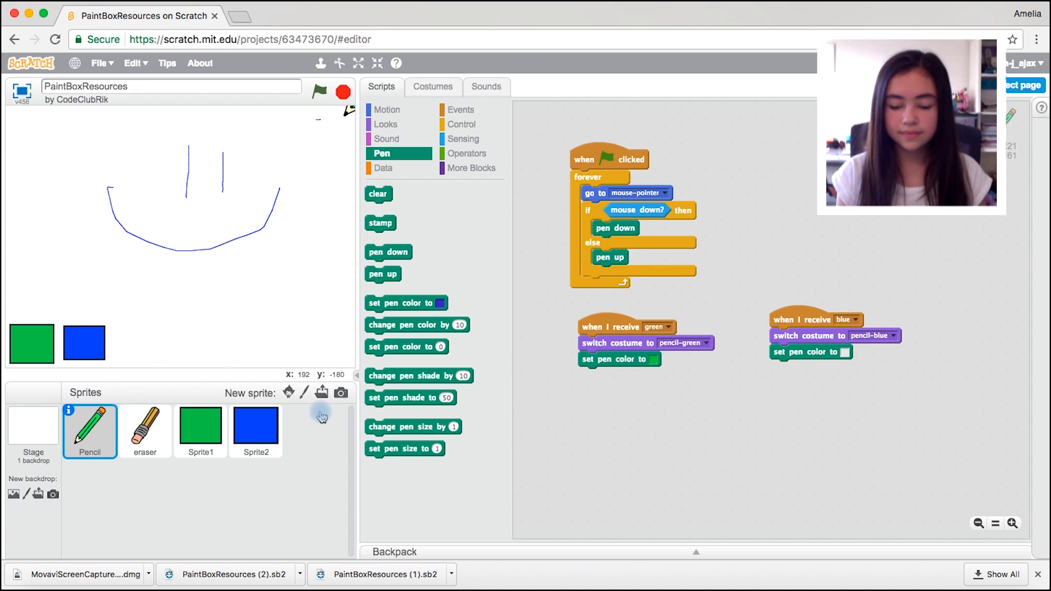
left_click(200, 431)
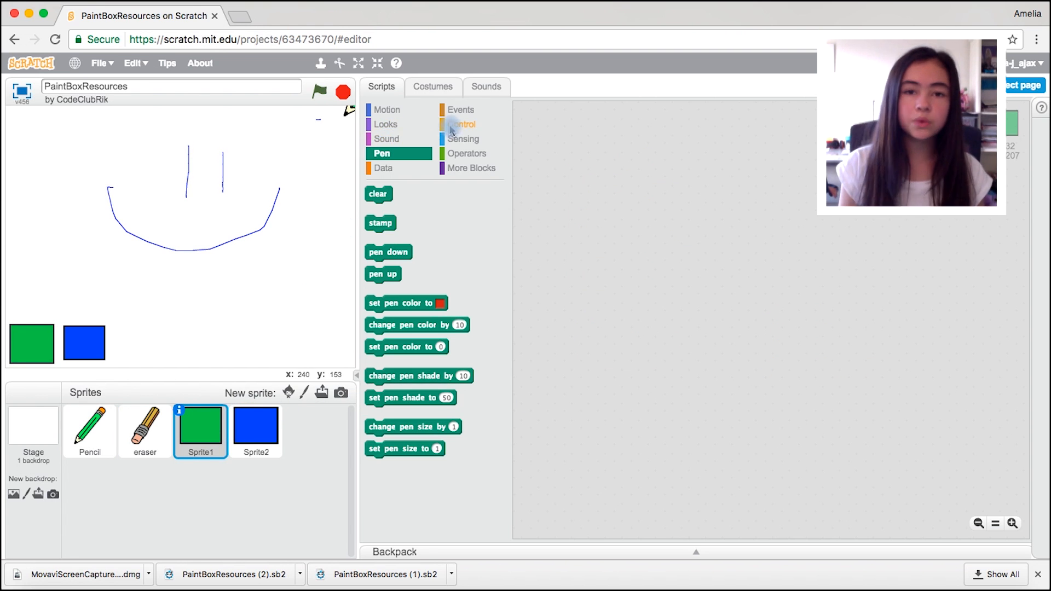
Make Sprite1 and Sprite2 broadcast green and blue when clicked, and test drawing in both colours.
left_click(460, 110)
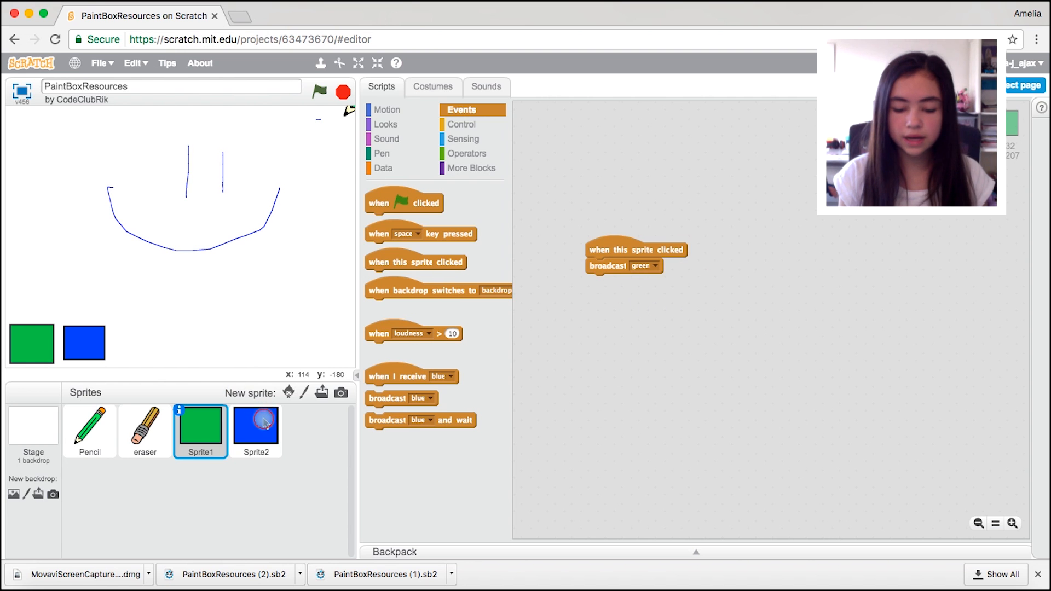
left_click(264, 425)
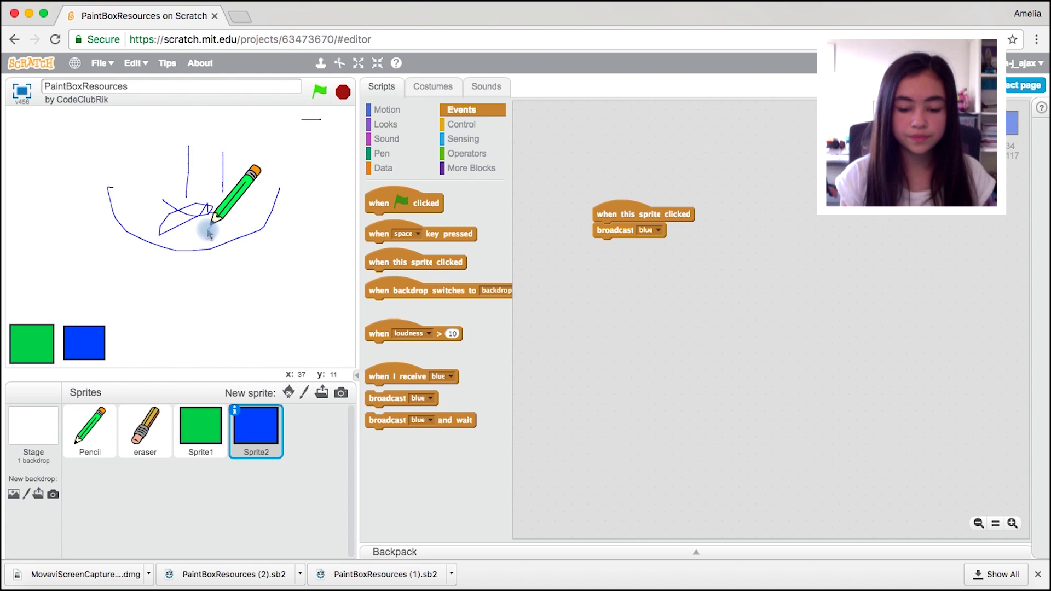
left_click_drag(214, 215, 177, 297)
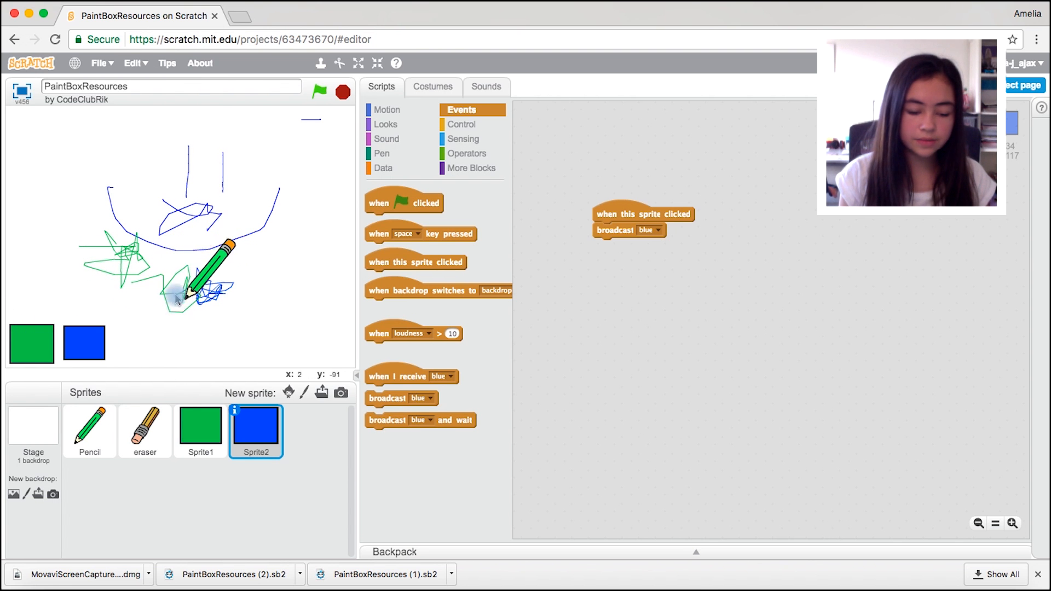
left_click(90, 434)
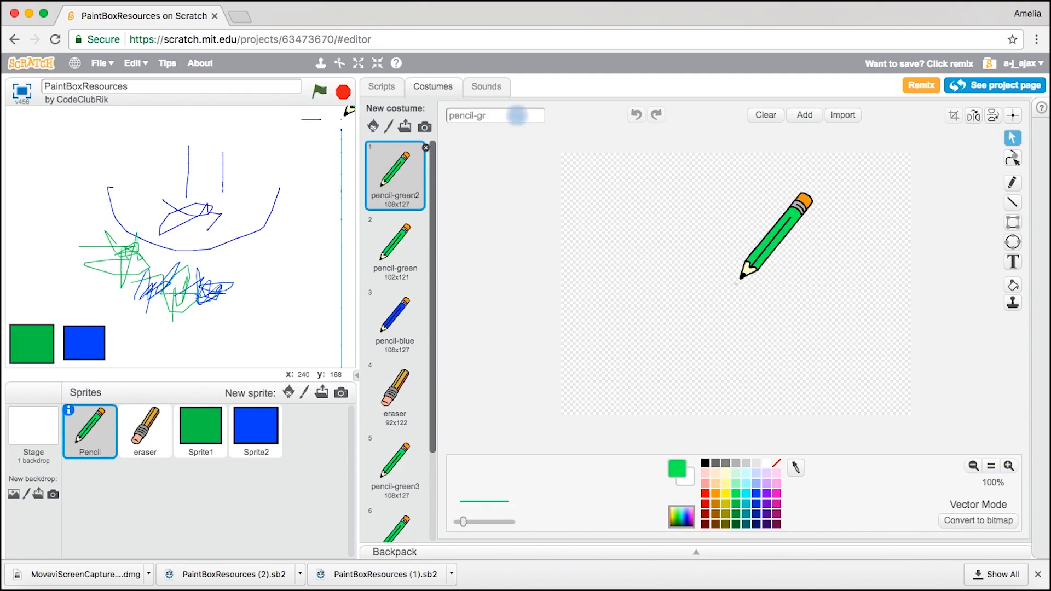
Bring up the library of ready-made sprites for a new sprite.
left_click(303, 392)
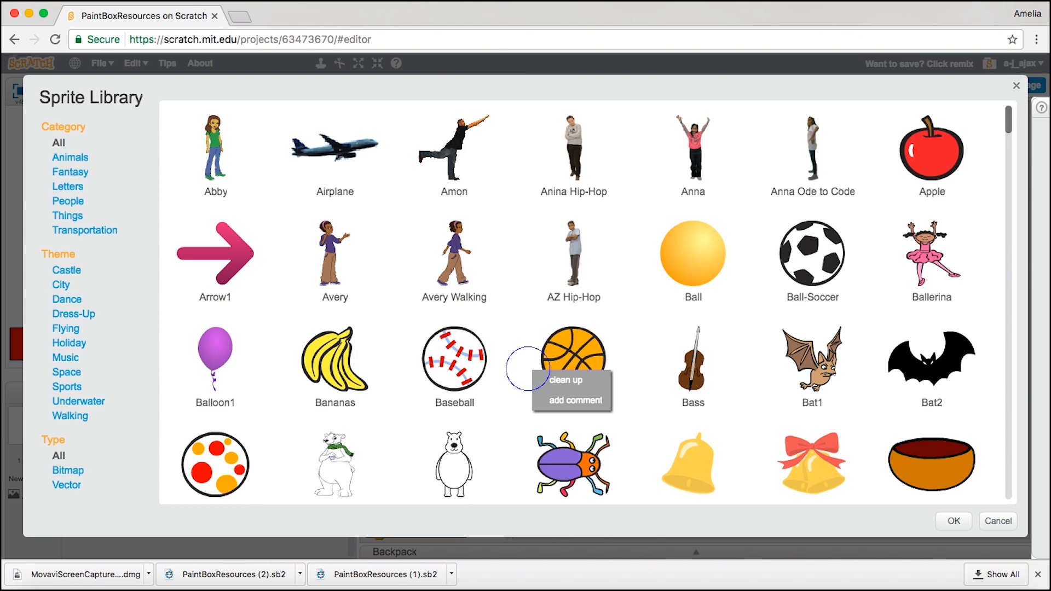
Add the X-block sprite beside the colour squares and recolour its costume red.
scroll("down", 3)
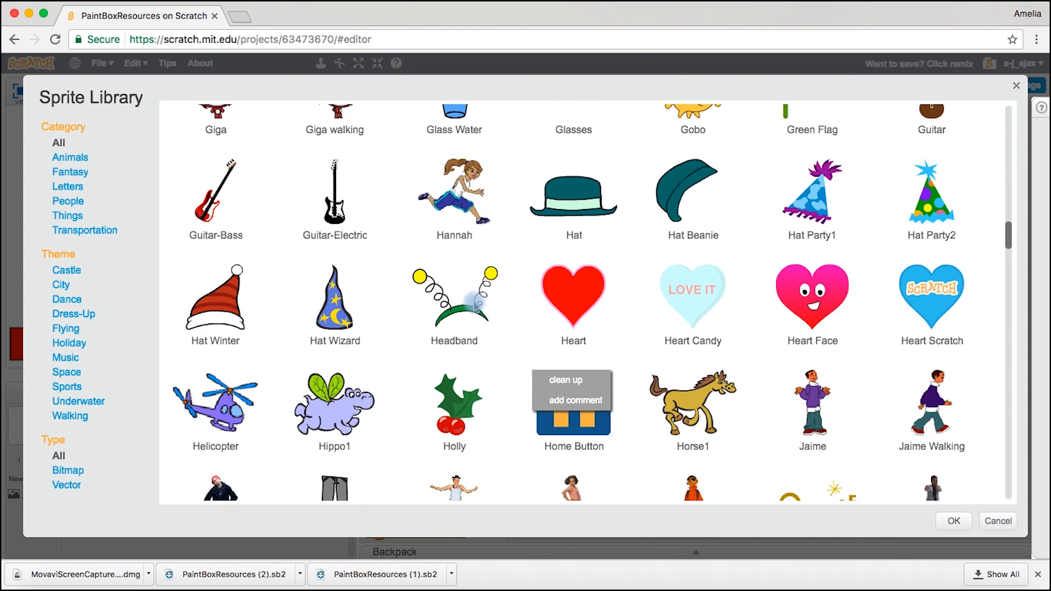
scroll("down", 3)
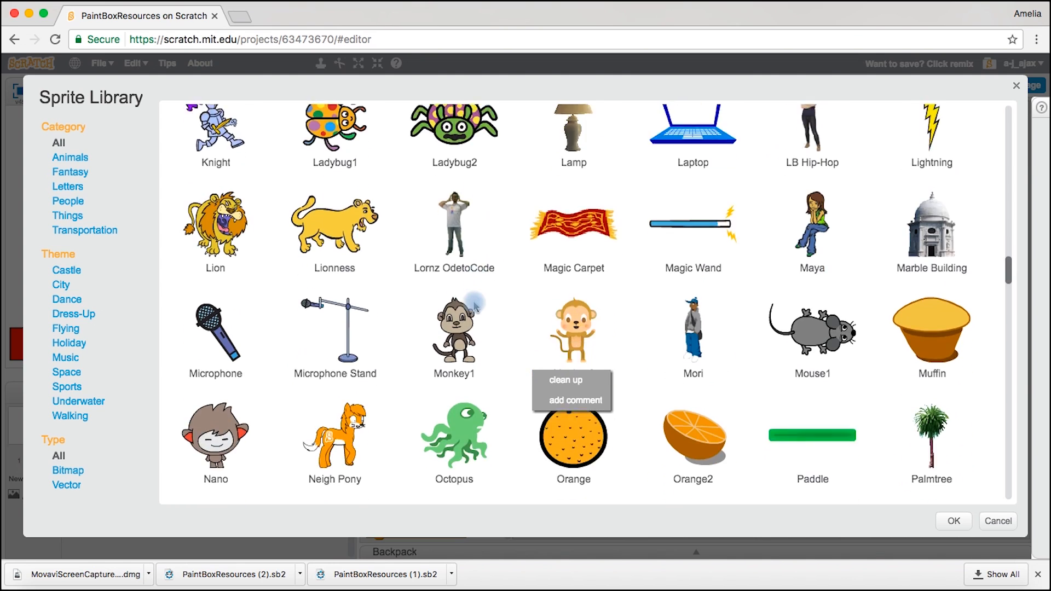
scroll("down", 3)
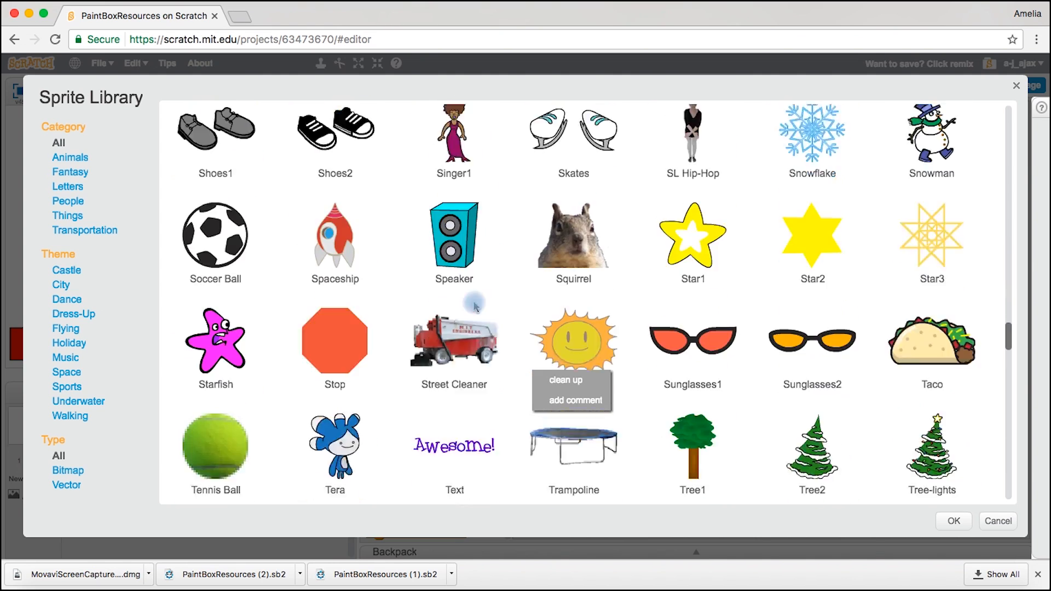
scroll("down", 3)
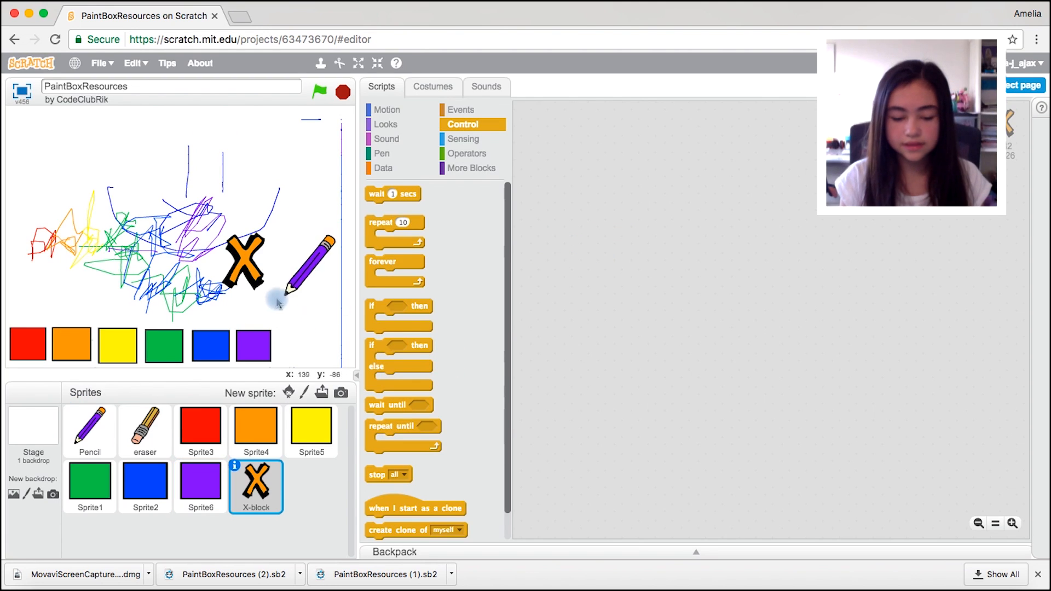
left_click(433, 86)
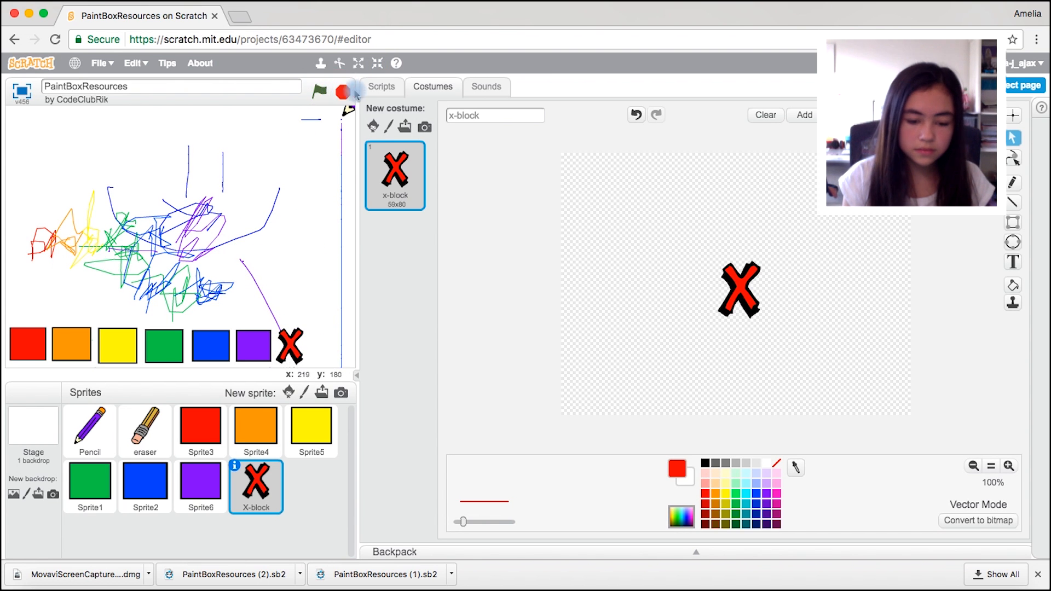
Give the X-block sprite a 'when this sprite clicked' script that clears the stage.
left_click(380, 87)
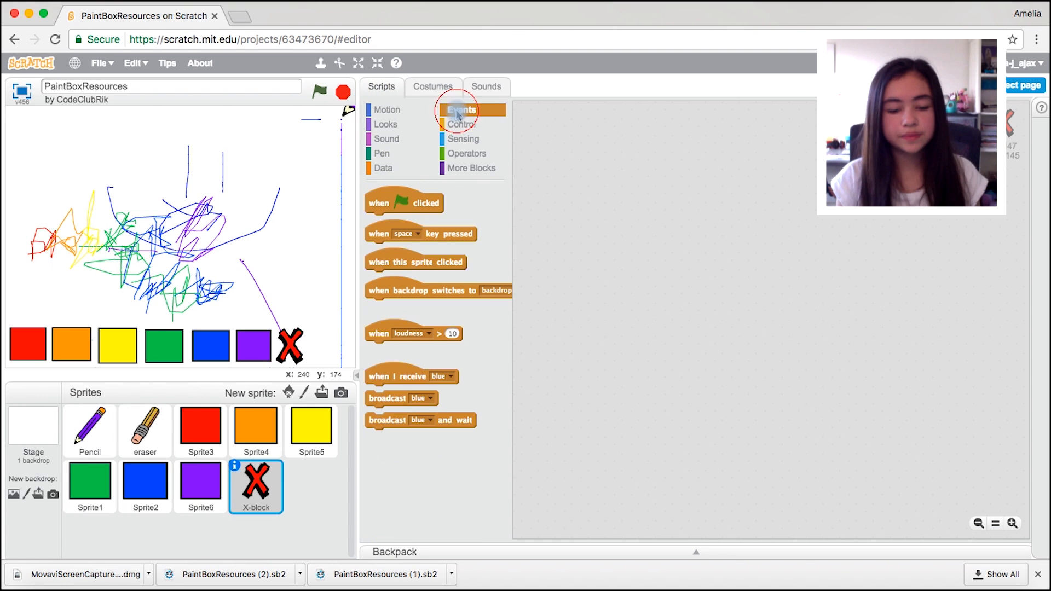
left_click_drag(416, 261, 595, 201)
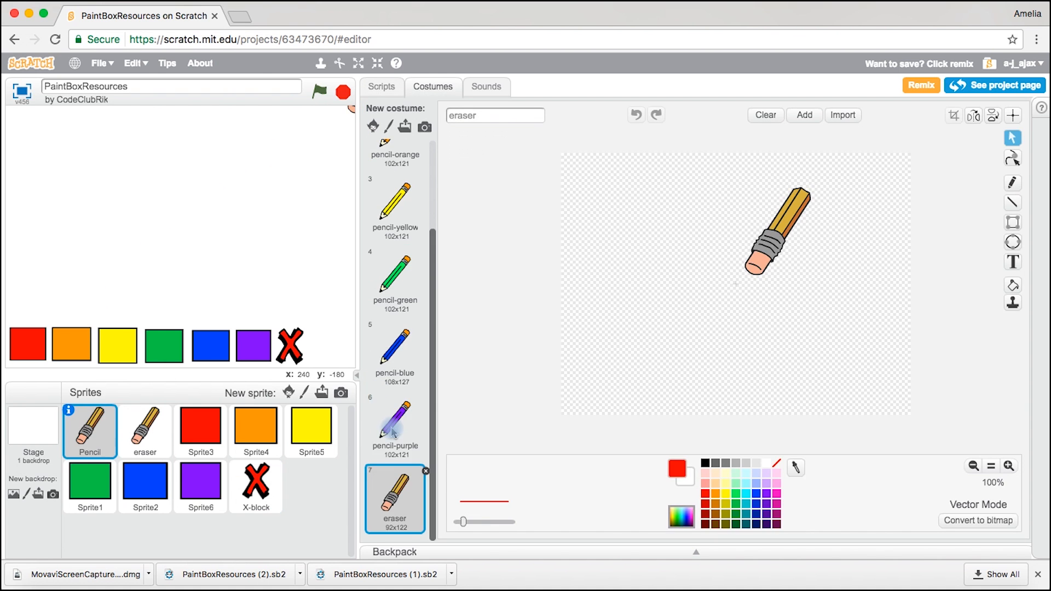
Select the eraser sprite and place it at the end of the colour row.
left_click(144, 431)
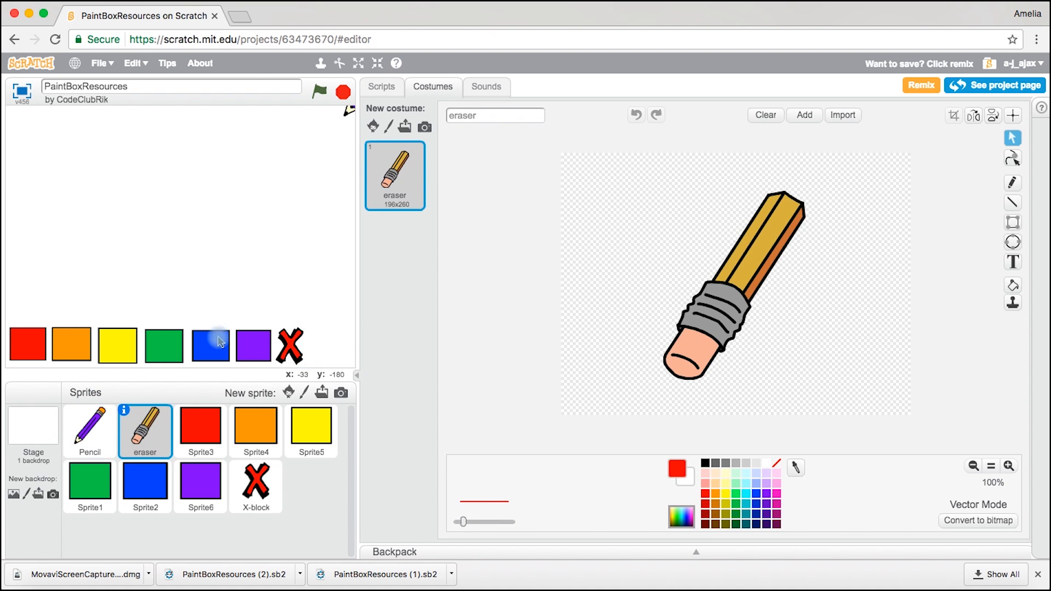
right_click(144, 431)
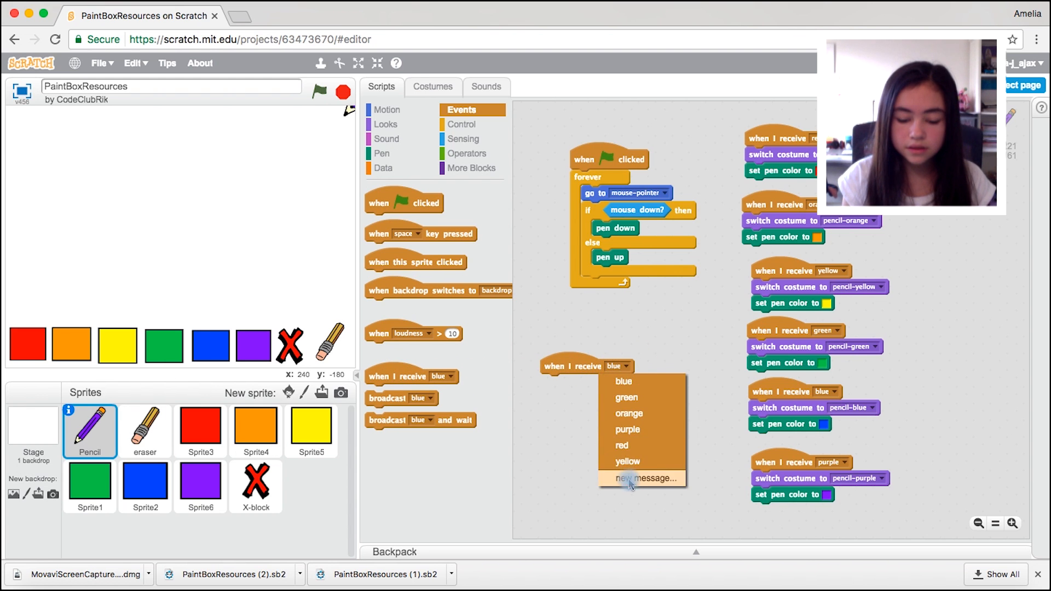
Make the pencil's 'eraser' message handler switch to the eraser costume with a white pen colour.
left_click(643, 478)
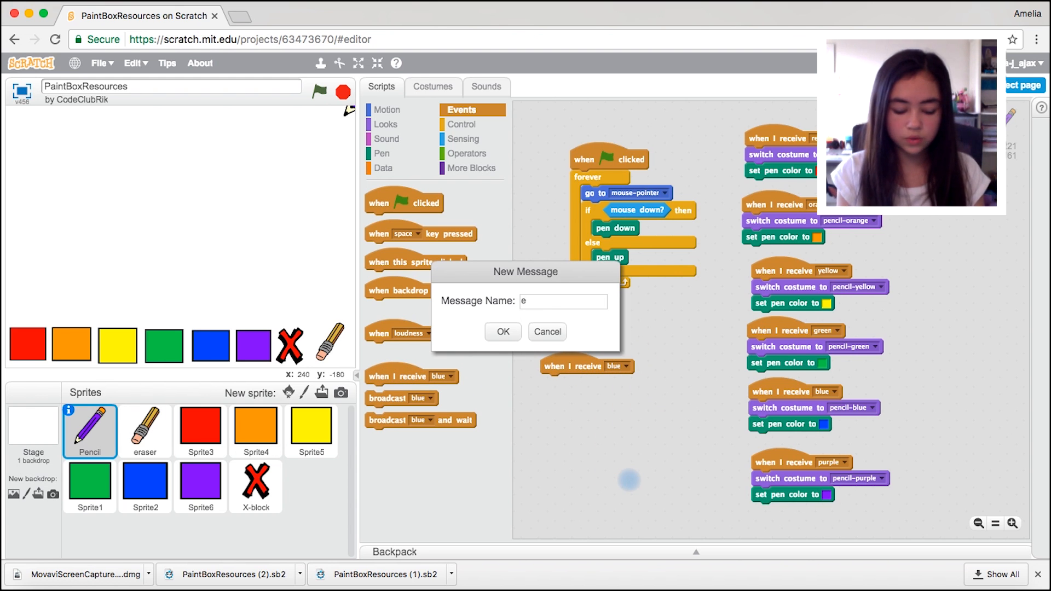
type("rase")
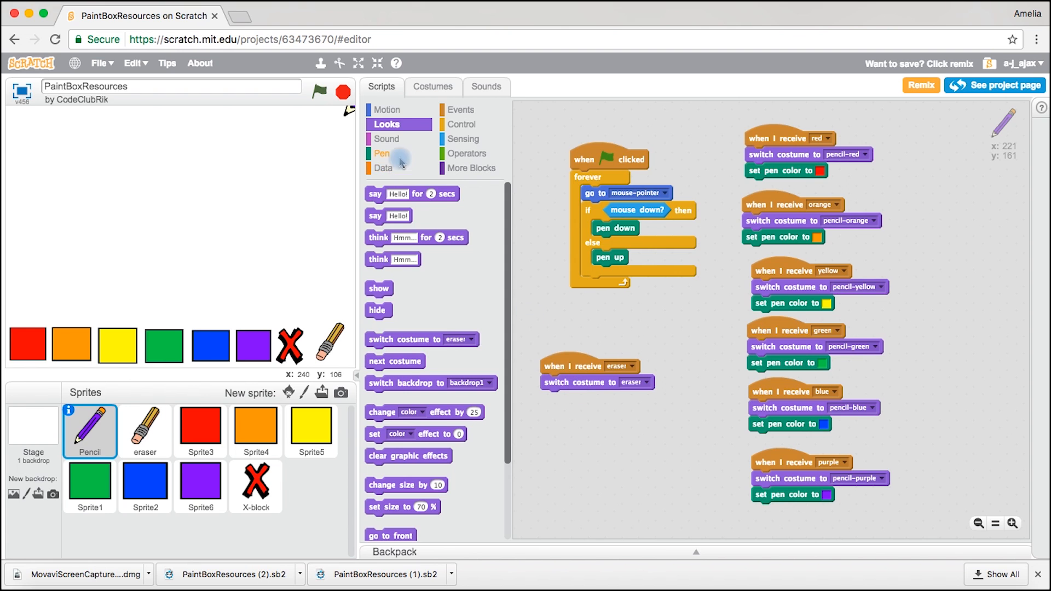
left_click(381, 154)
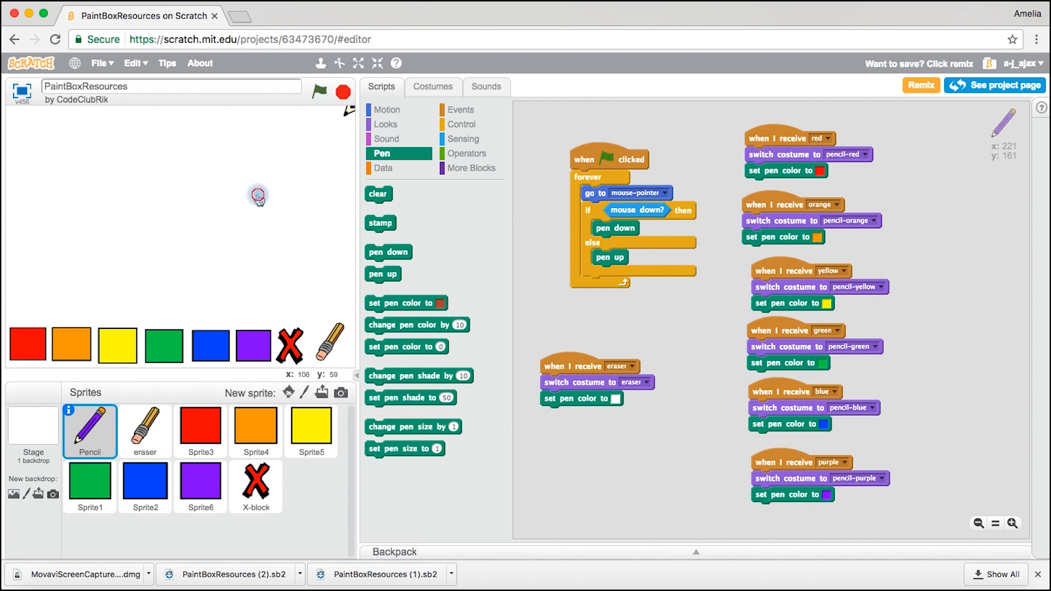
left_click(145, 431)
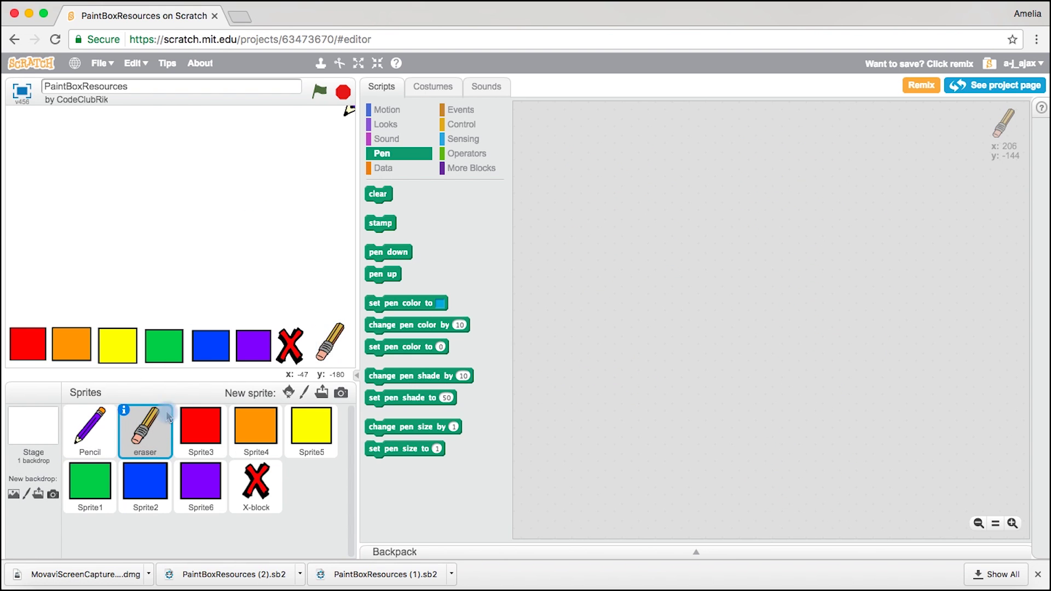
Give the eraser sprite a when-clicked script that broadcasts the 'eraser' message.
left_click(460, 109)
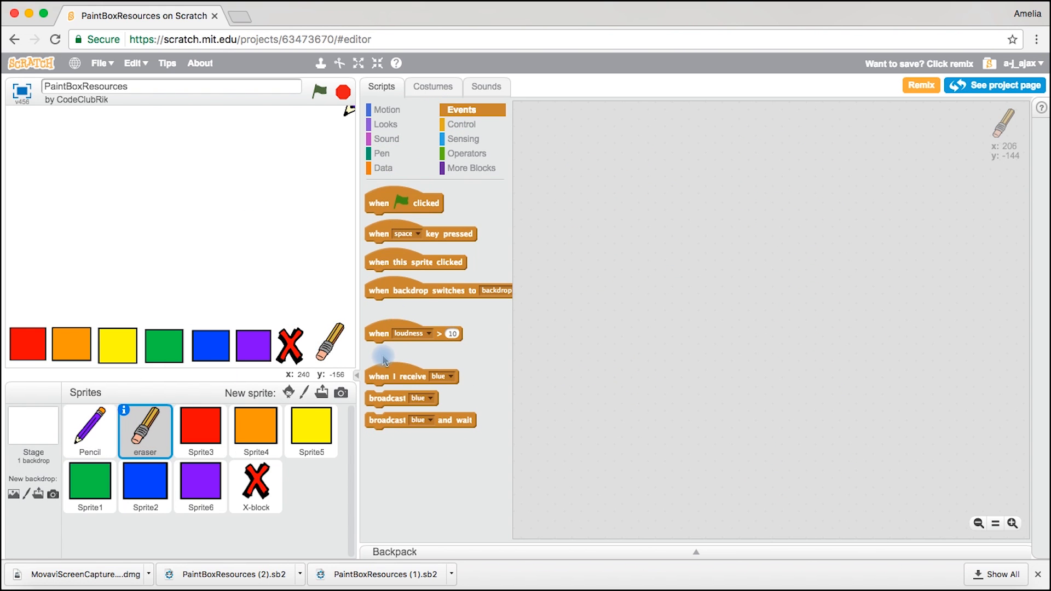
left_click_drag(415, 262, 641, 249)
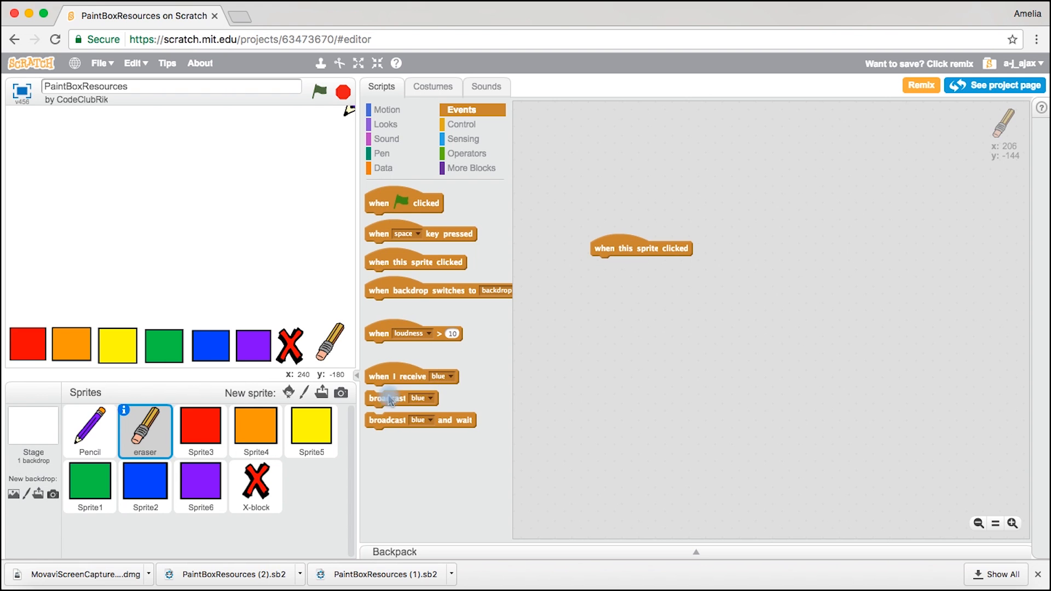
left_click(659, 265)
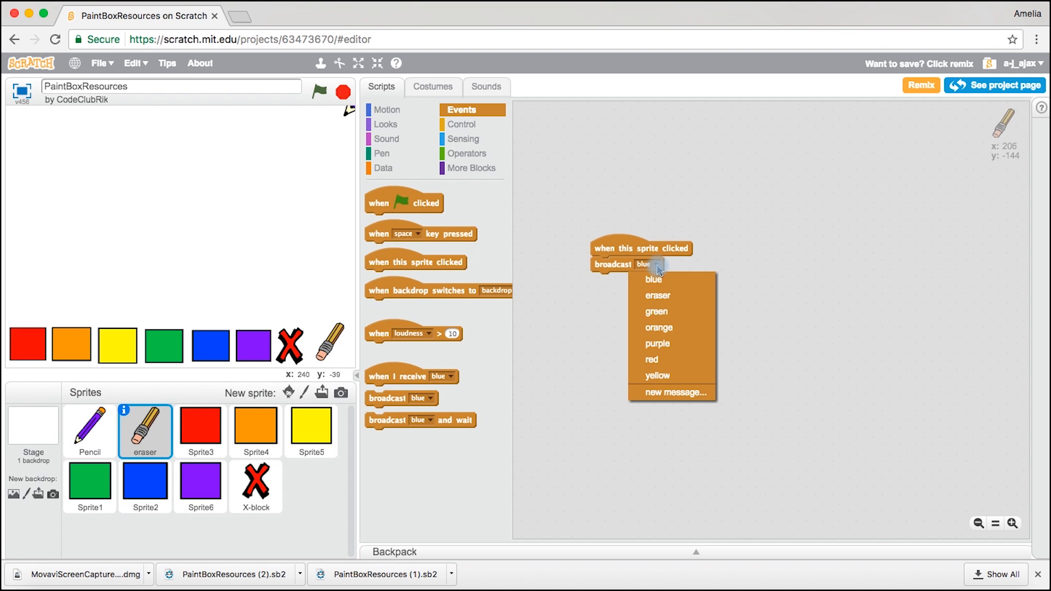
left_click(656, 295)
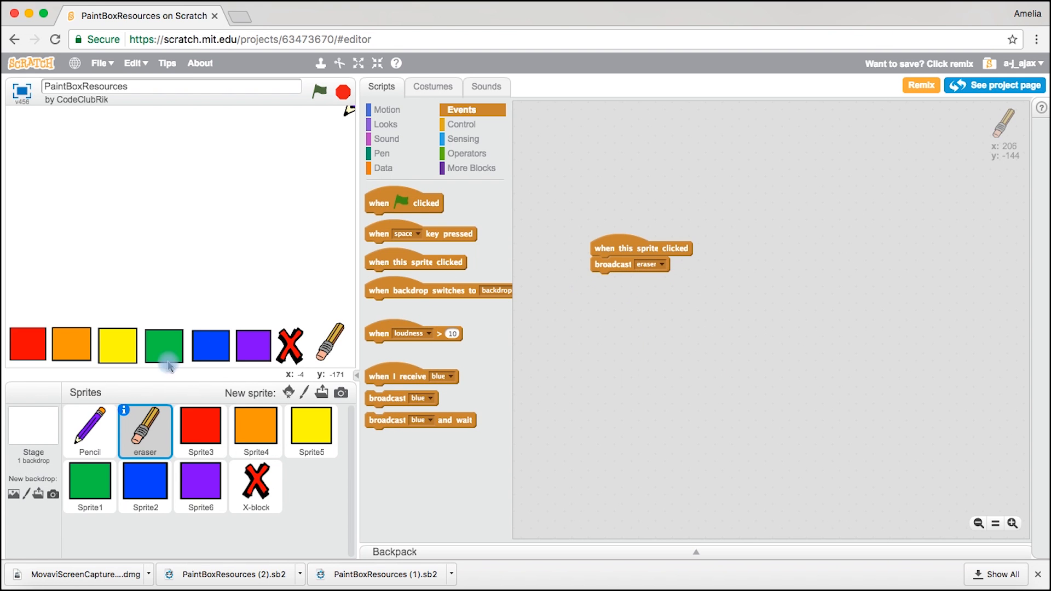